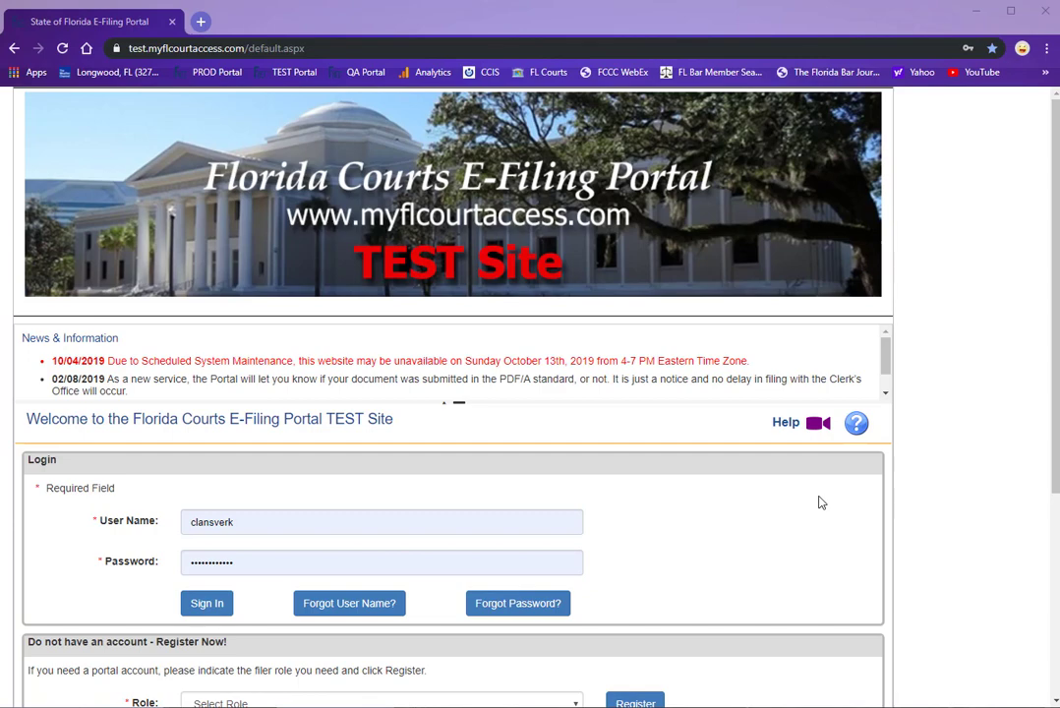
# Step: Sign in to the test portal and open Email Log from the My Account menu
pyautogui.click(206, 603)
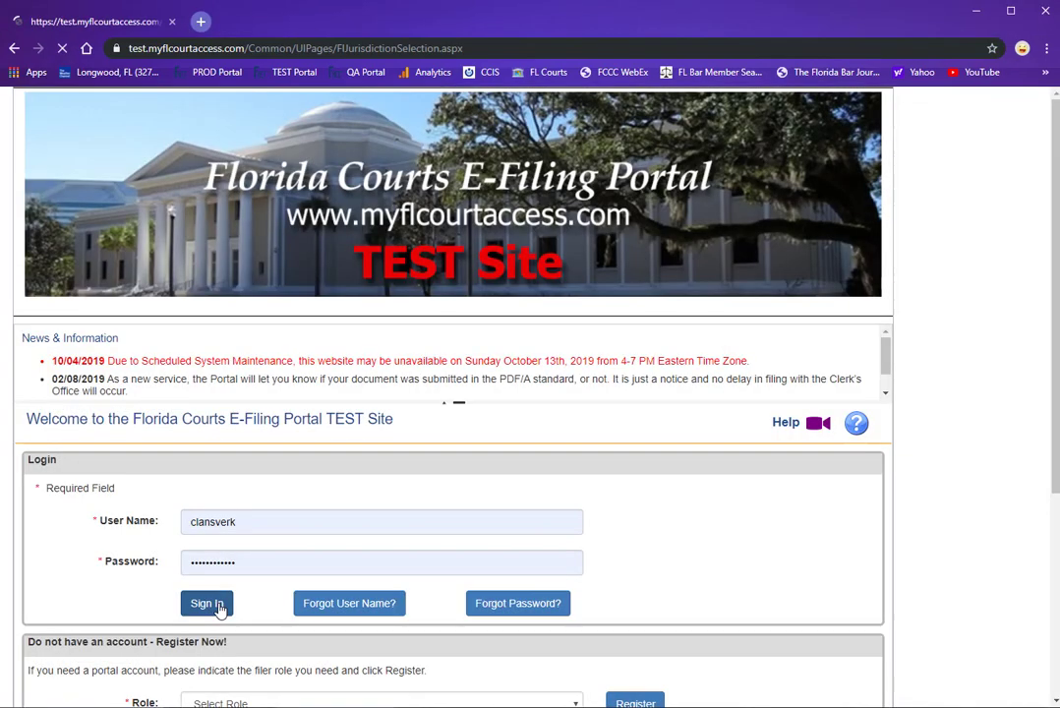
pyautogui.click(206, 603)
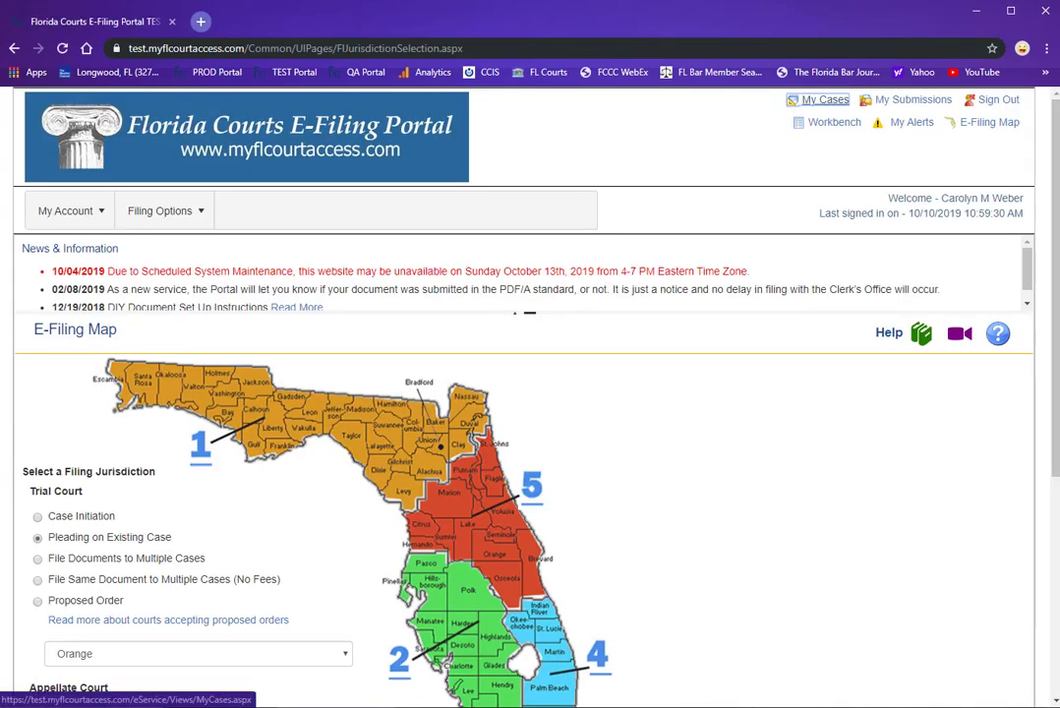
pyautogui.click(66, 211)
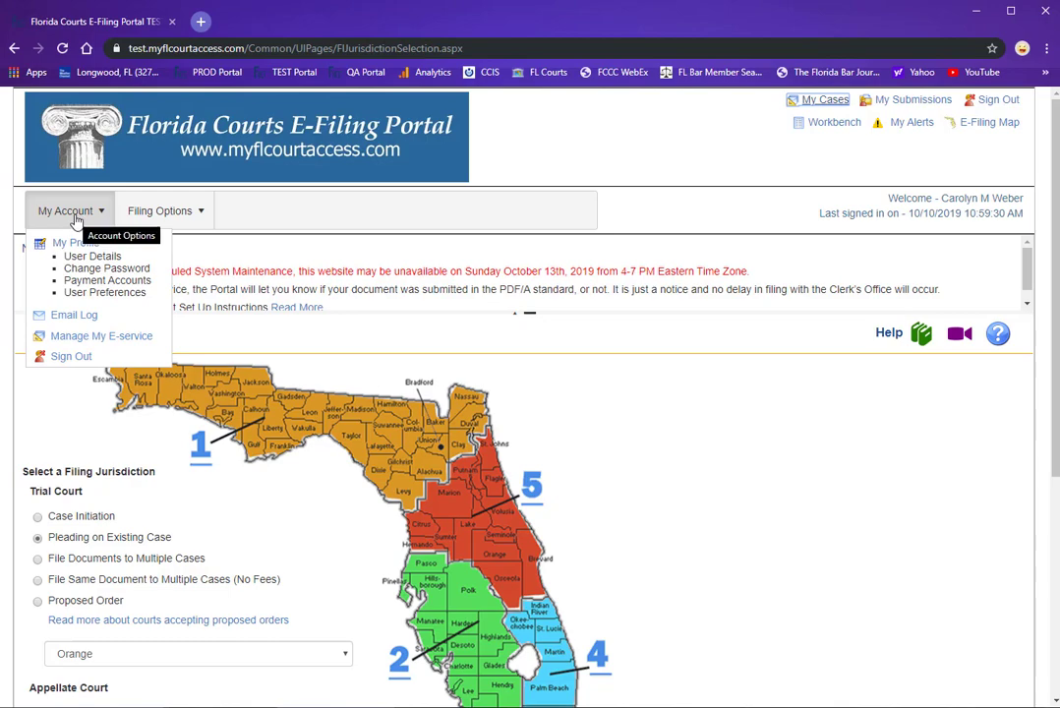
pyautogui.moveTo(73, 315)
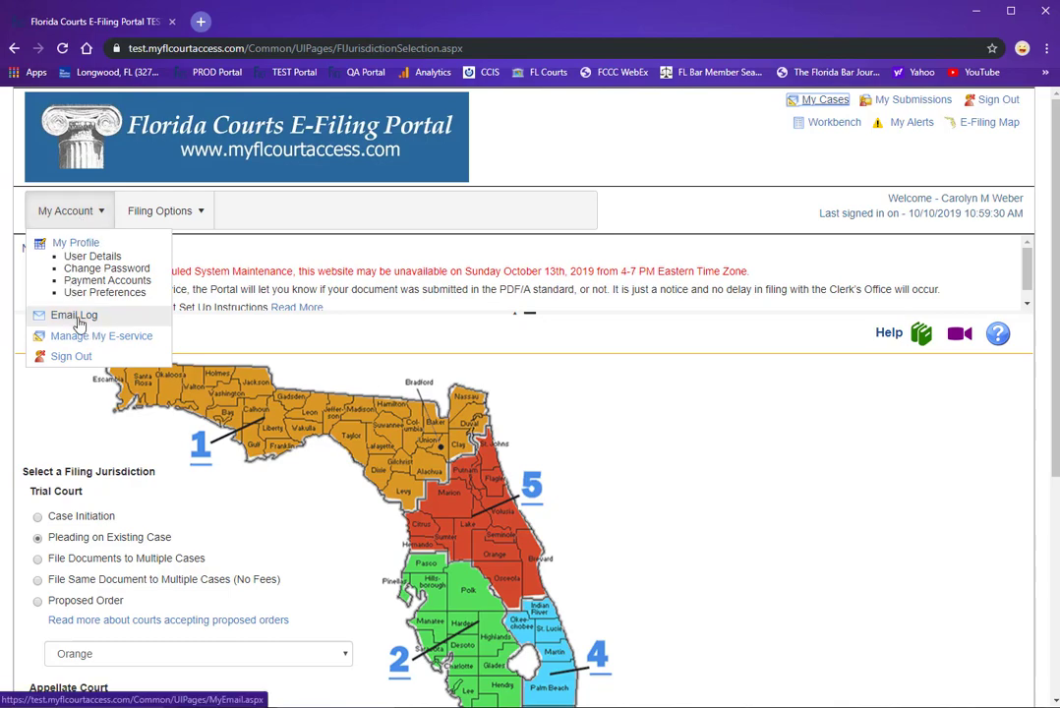
pyautogui.click(73, 313)
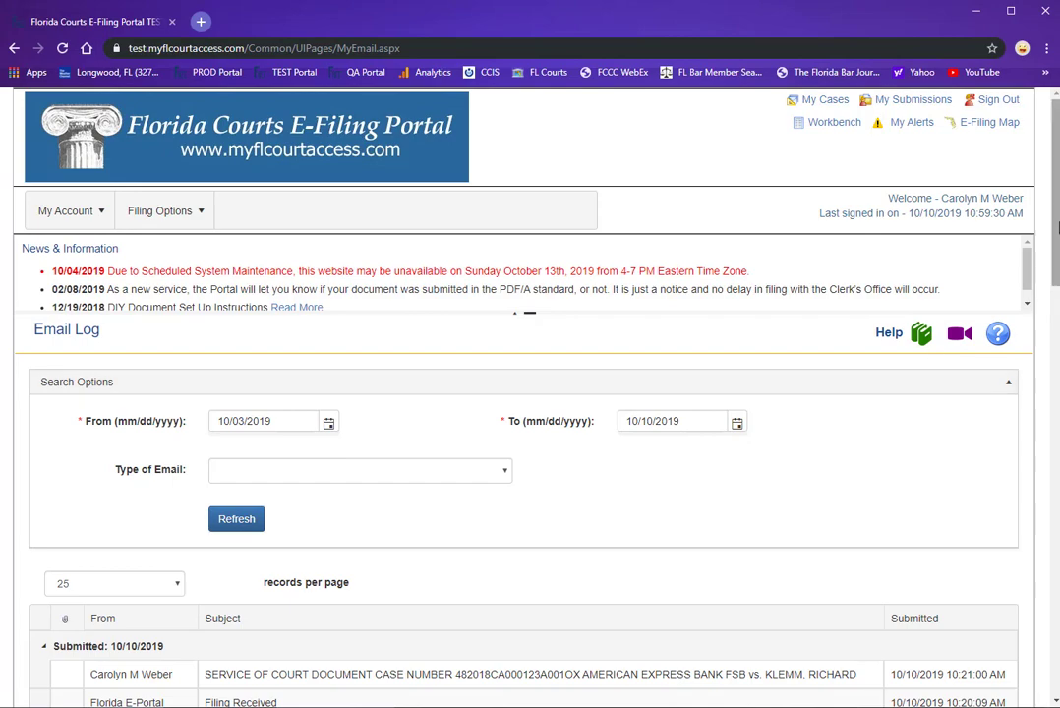
# Step: Filter the log to eService emails for 10/03/2019–10/10/2019 and refresh the results
pyautogui.scroll(-3)
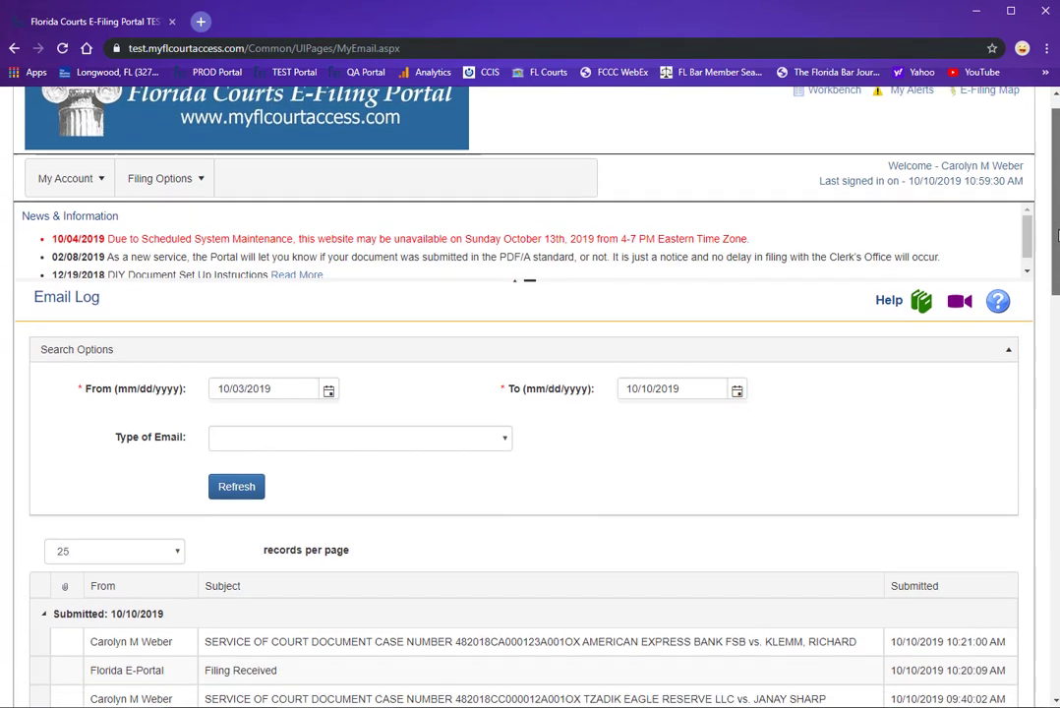
pyautogui.scroll(-3)
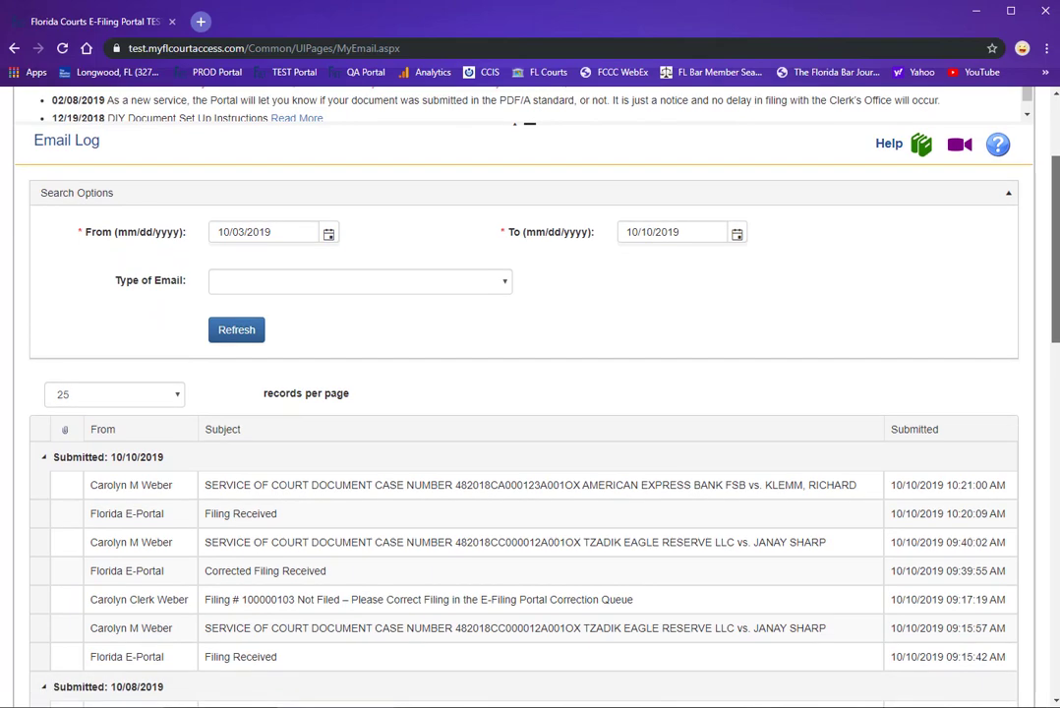
pyautogui.scroll(3)
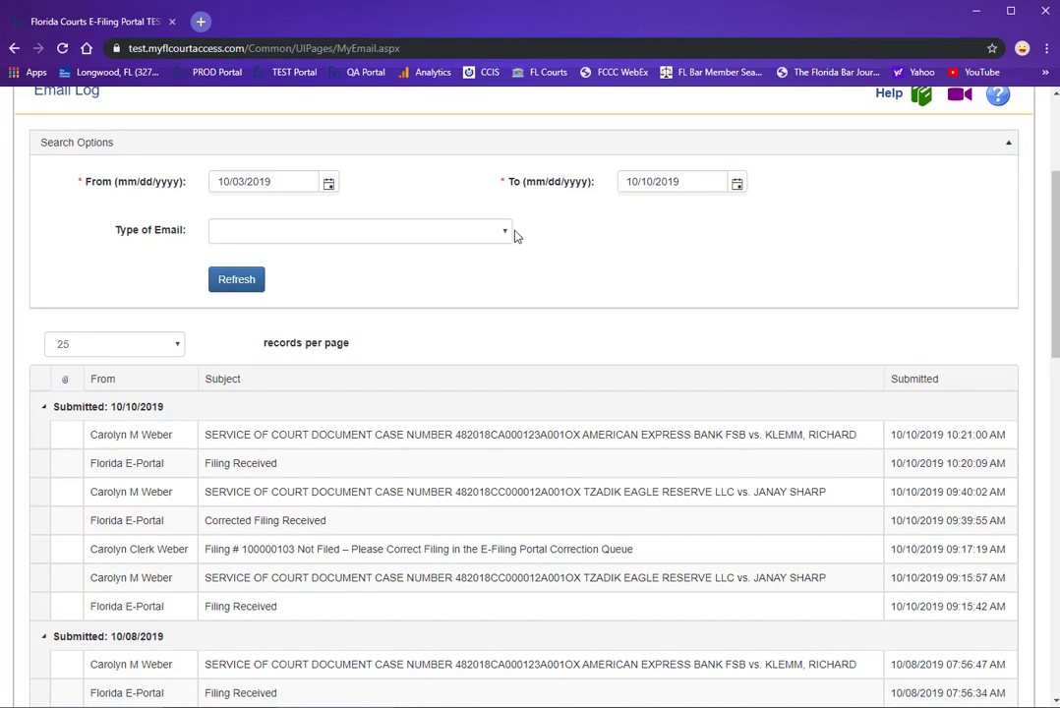
pyautogui.click(359, 231)
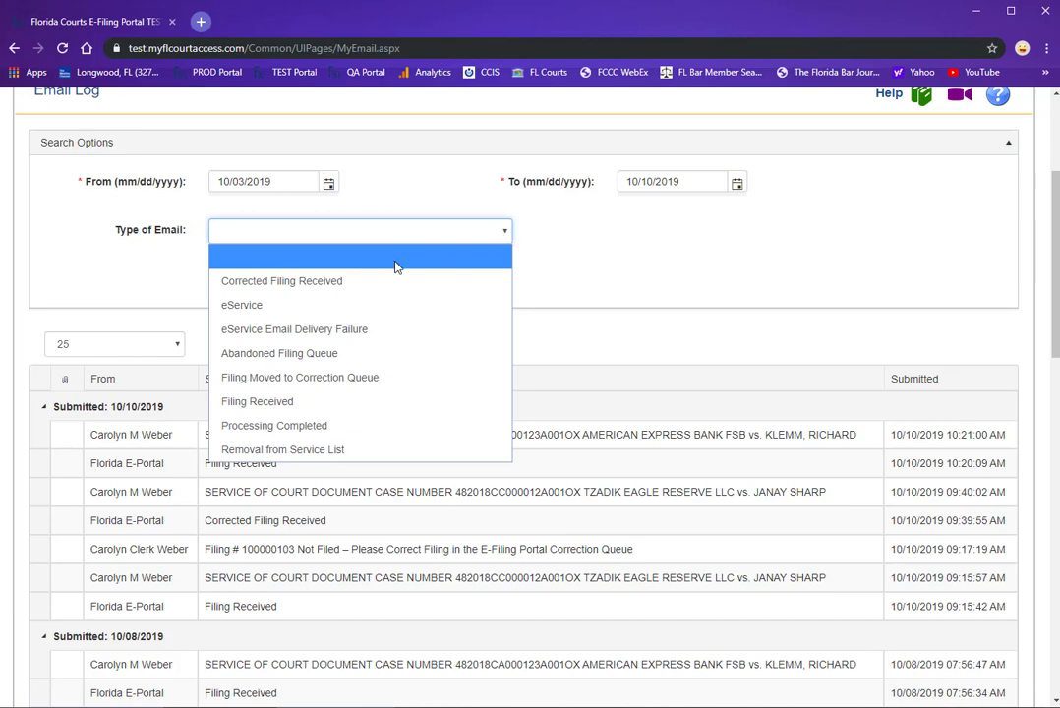
pyautogui.moveTo(293, 329)
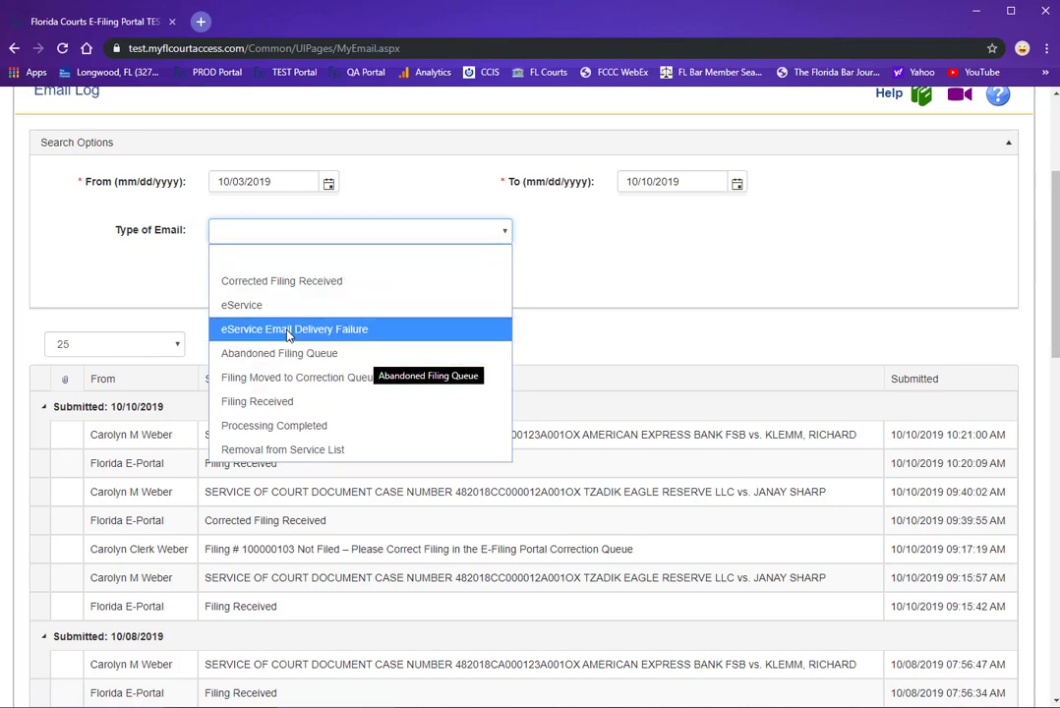
pyautogui.click(241, 305)
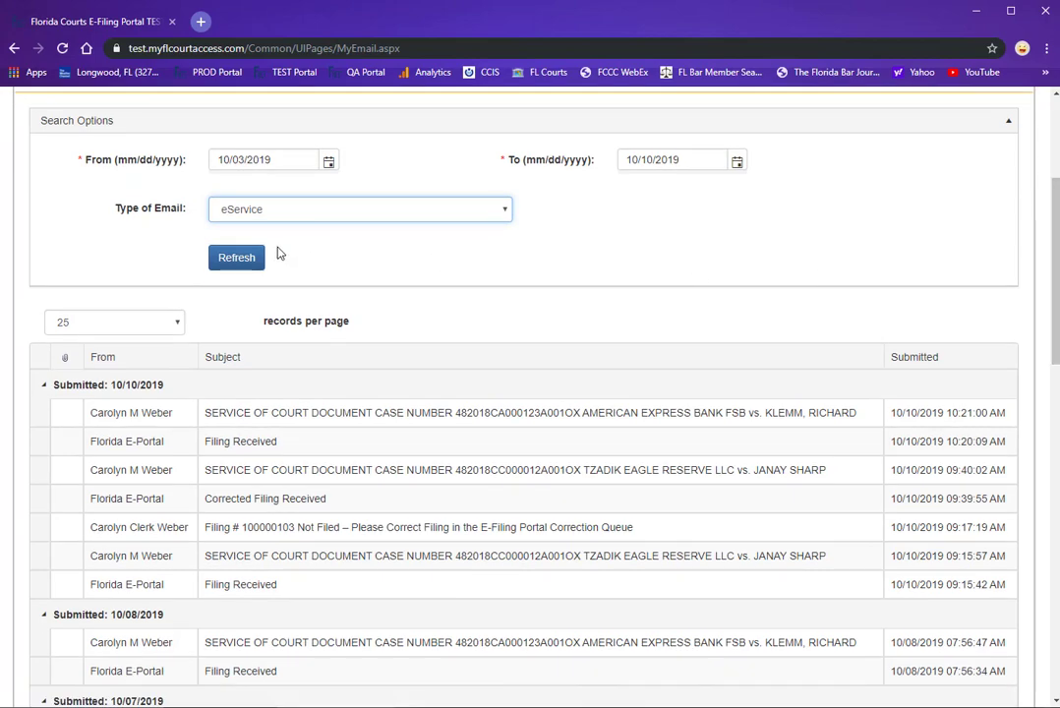
pyautogui.click(236, 256)
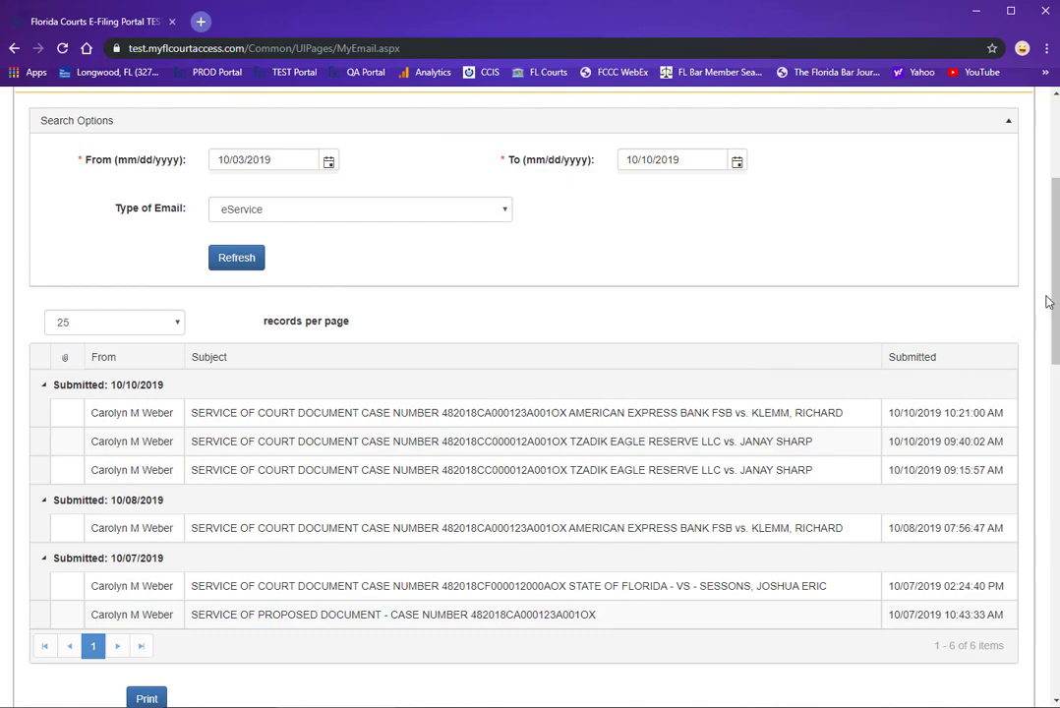
pyautogui.scroll(-3)
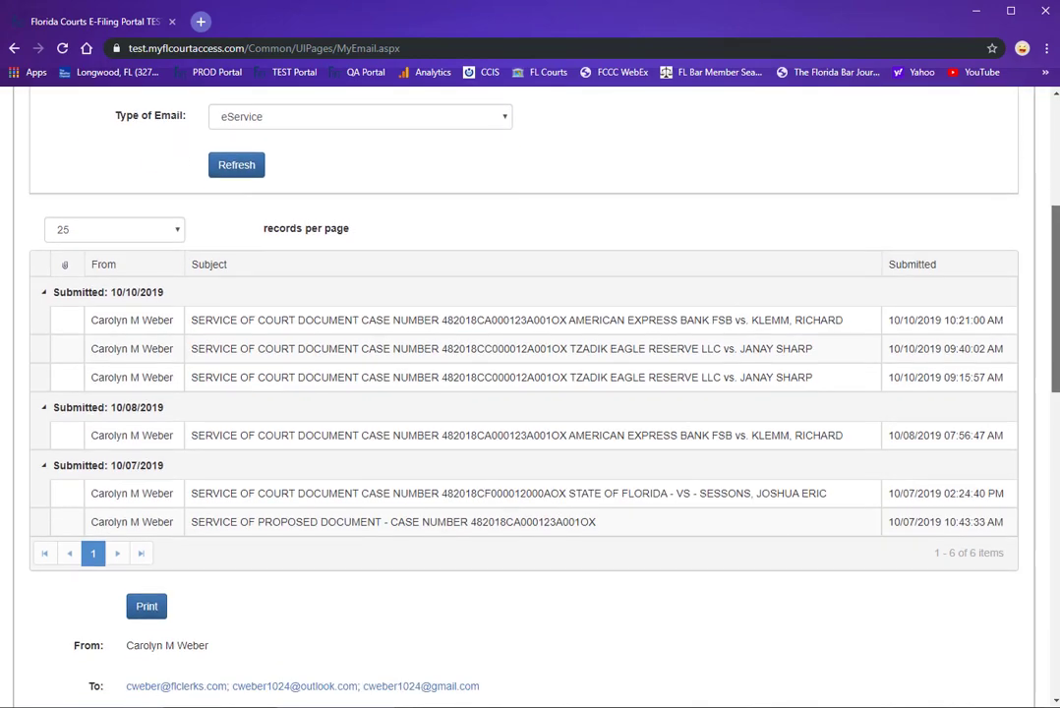
pyautogui.scroll(-3)
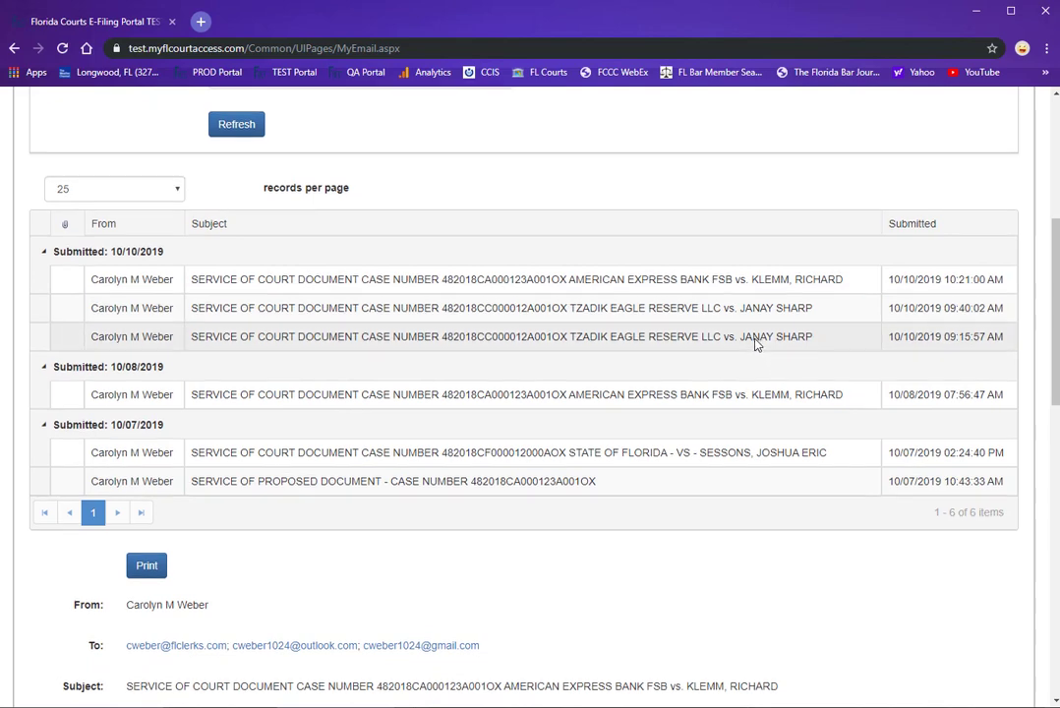
pyautogui.scroll(3)
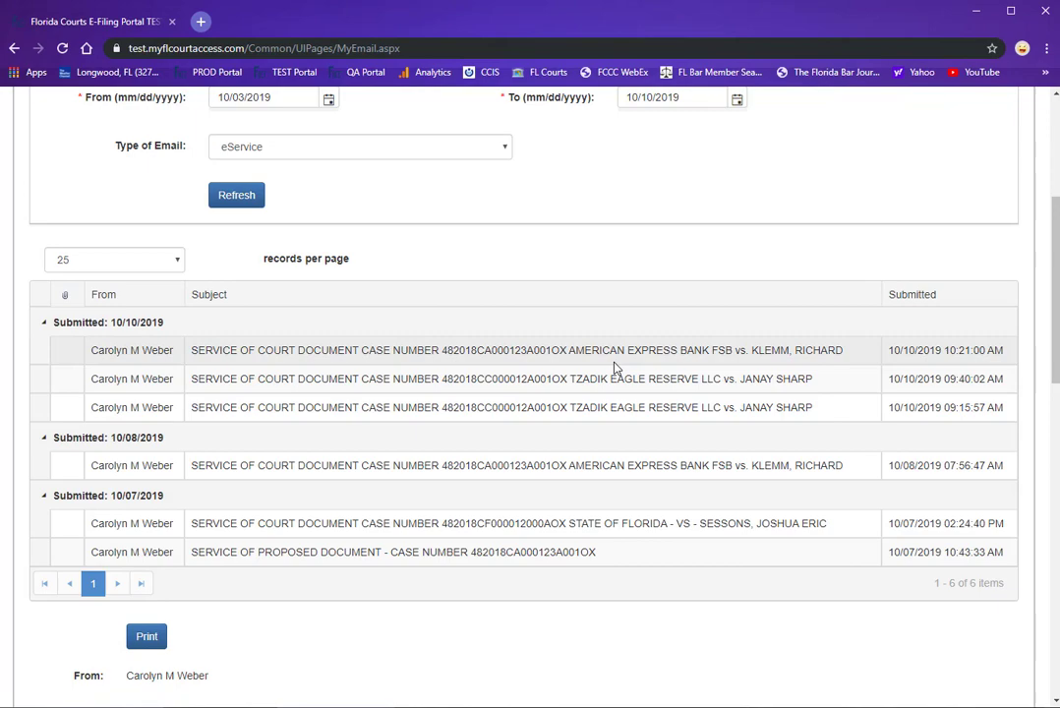
pyautogui.scroll(-3)
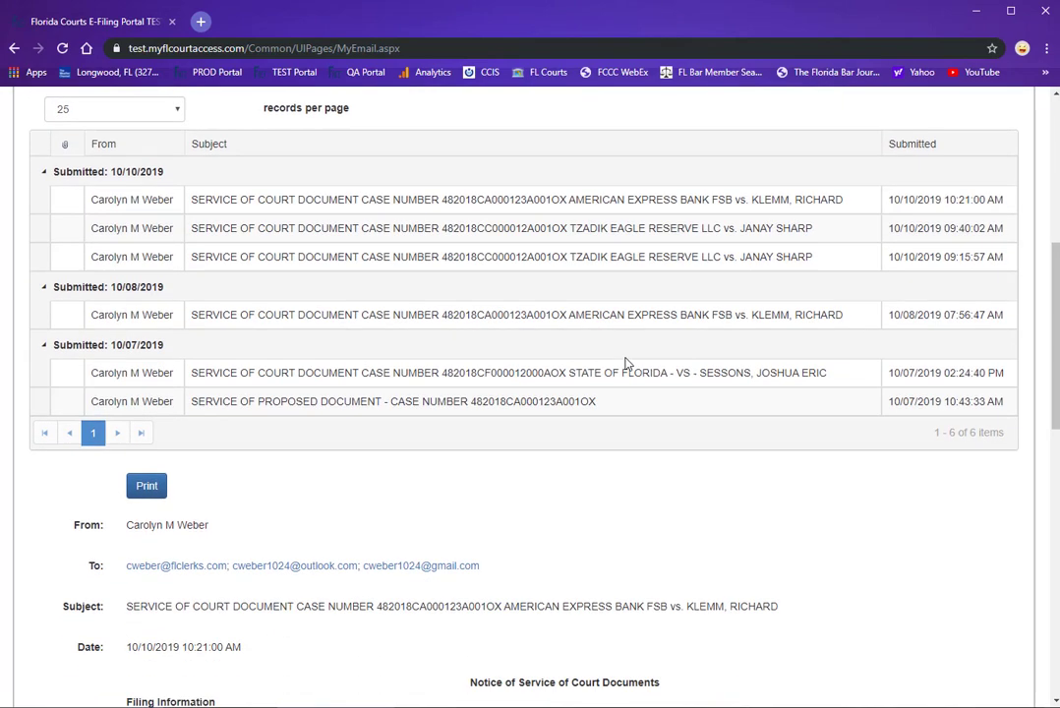
pyautogui.scroll(-3)
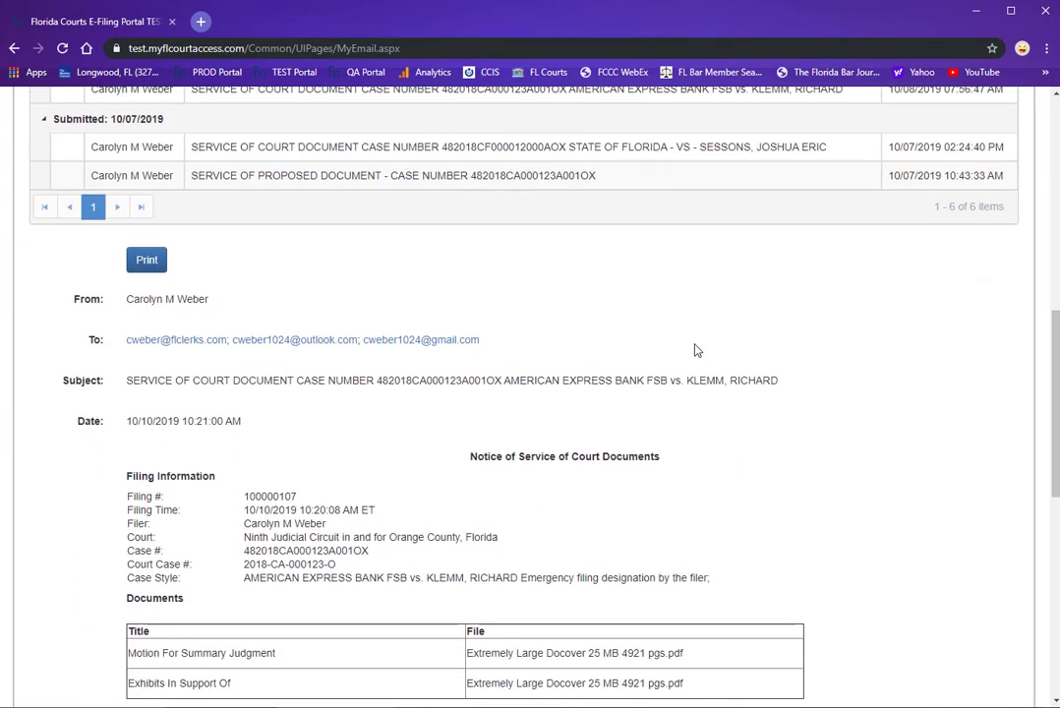
pyautogui.scroll(-3)
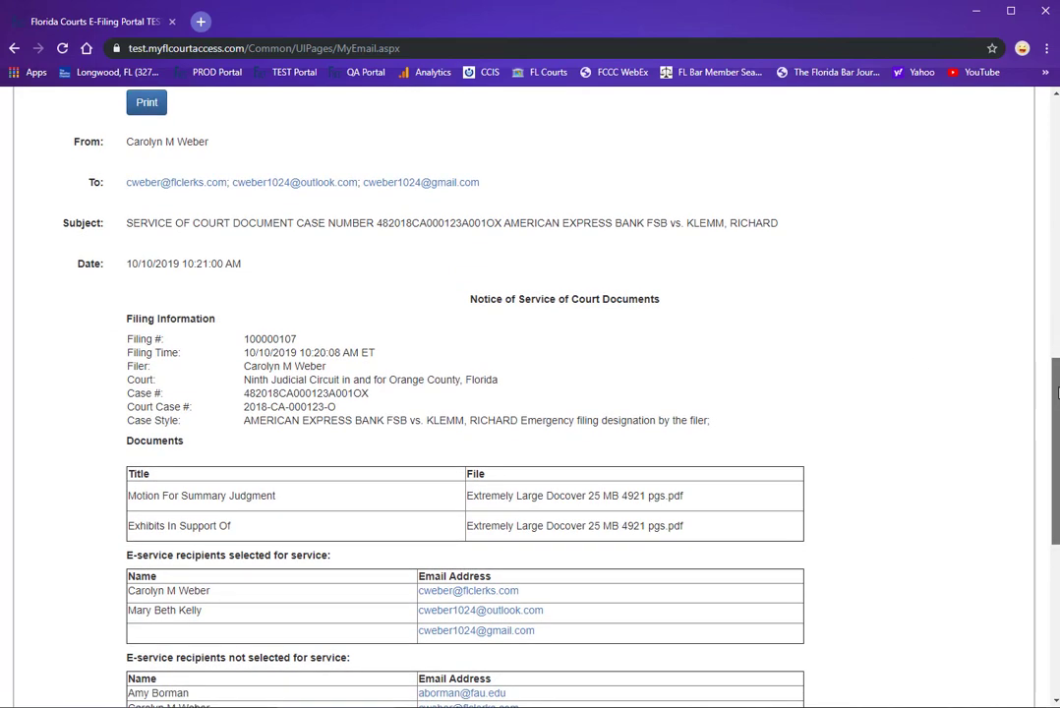
pyautogui.scroll(-3)
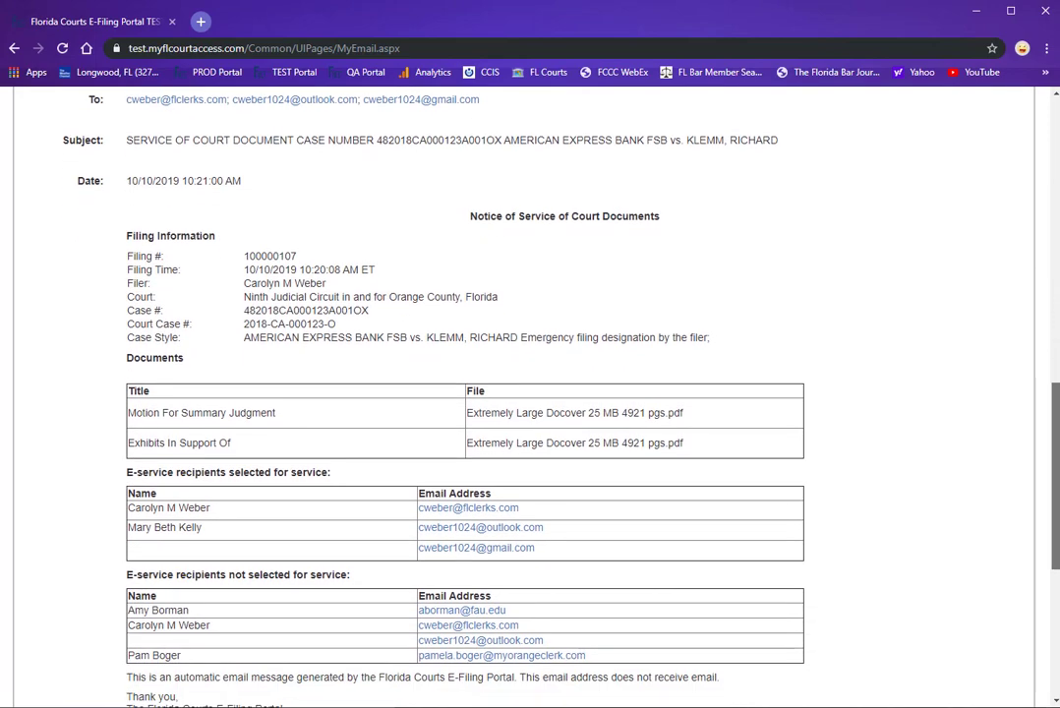
pyautogui.scroll(3)
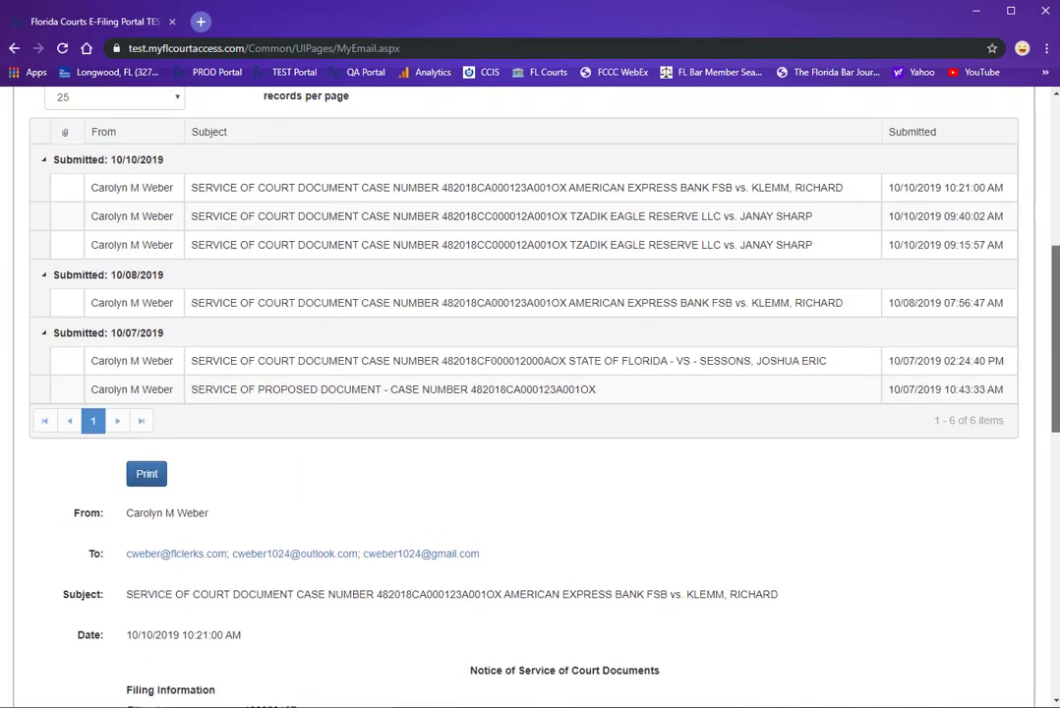
pyautogui.scroll(3)
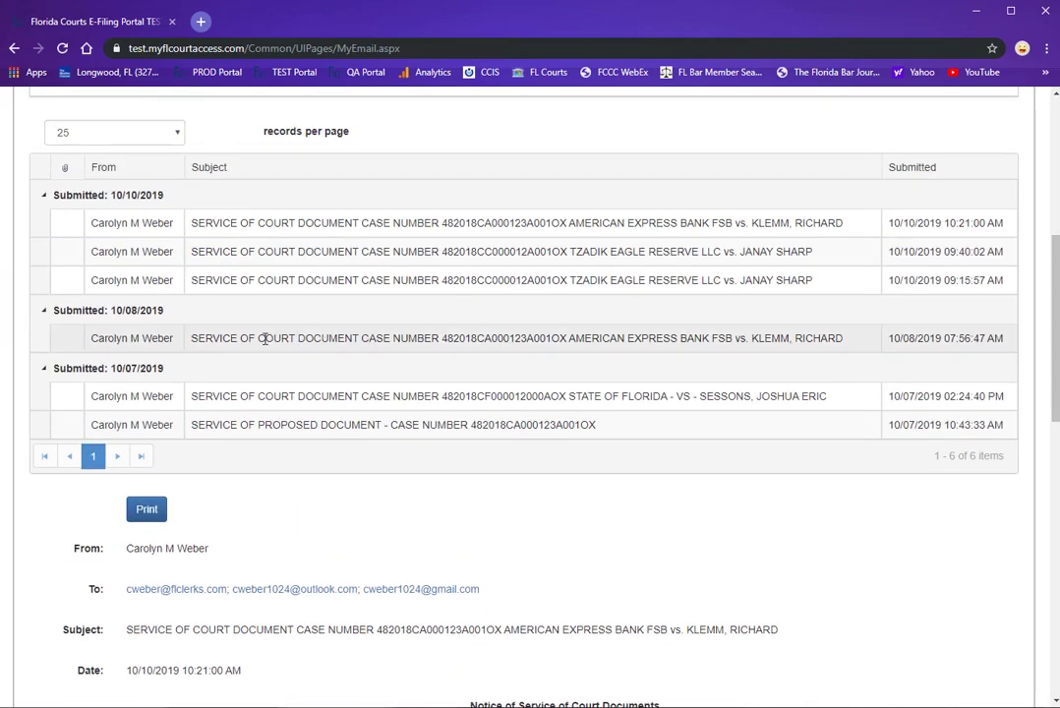
pyautogui.click(526, 337)
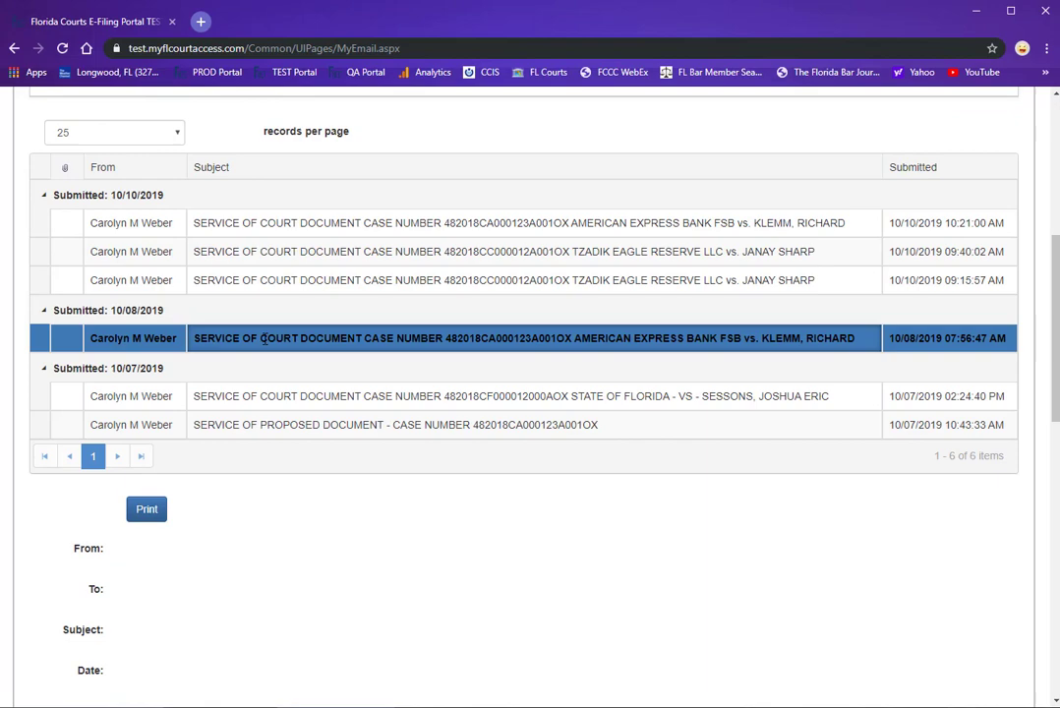
pyautogui.click(531, 337)
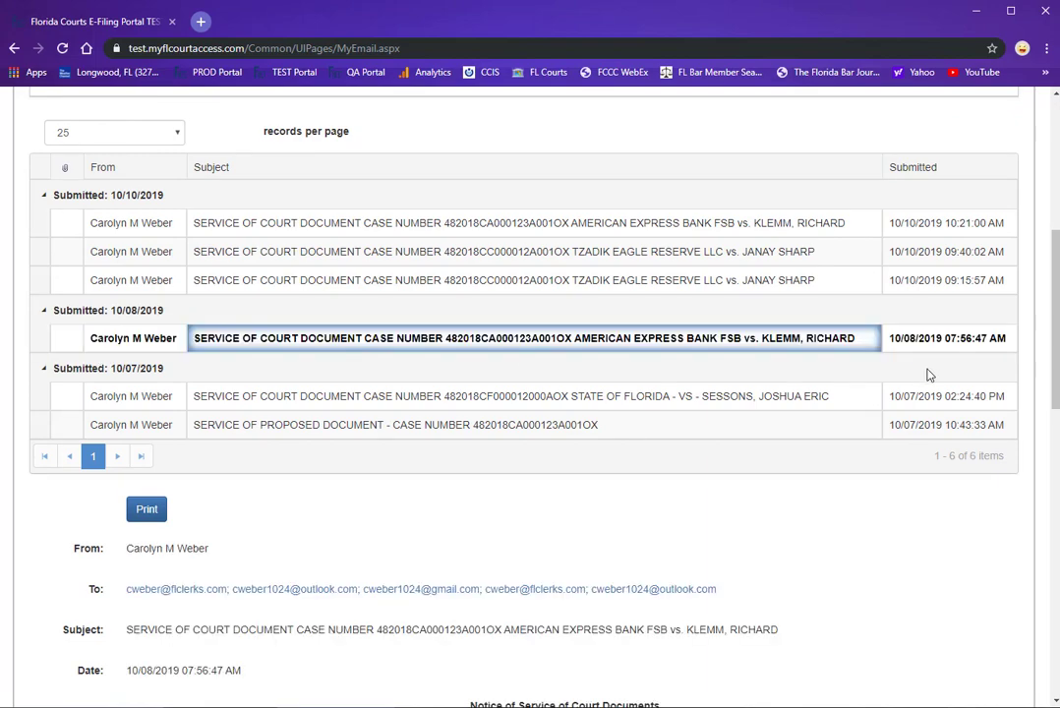
pyautogui.scroll(-3)
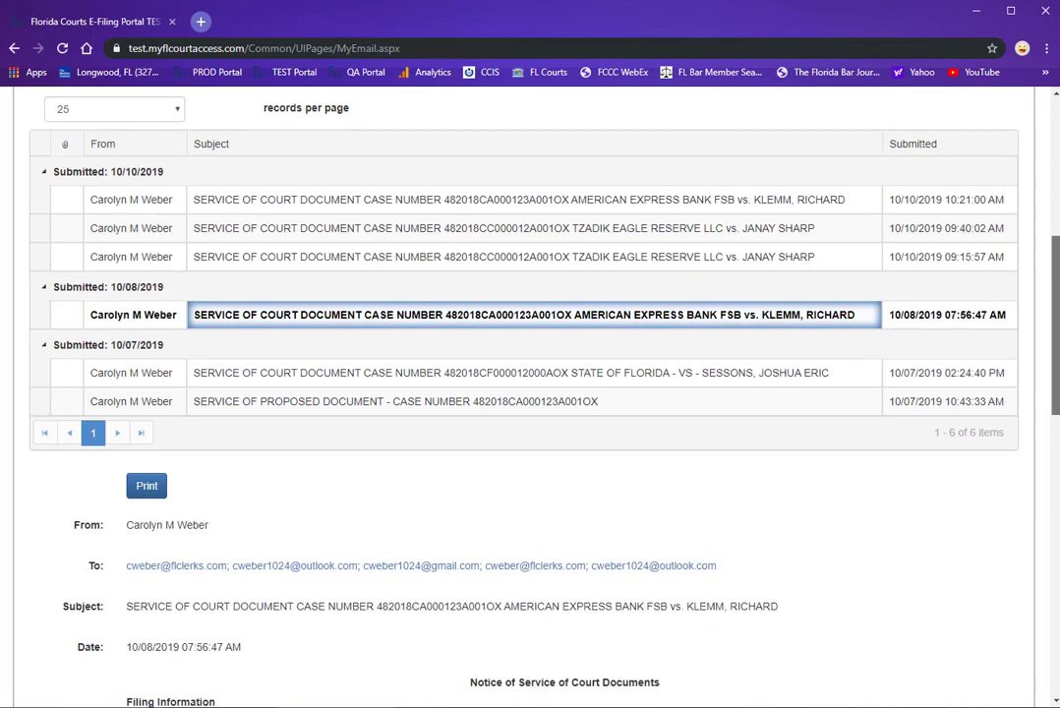
pyautogui.scroll(-3)
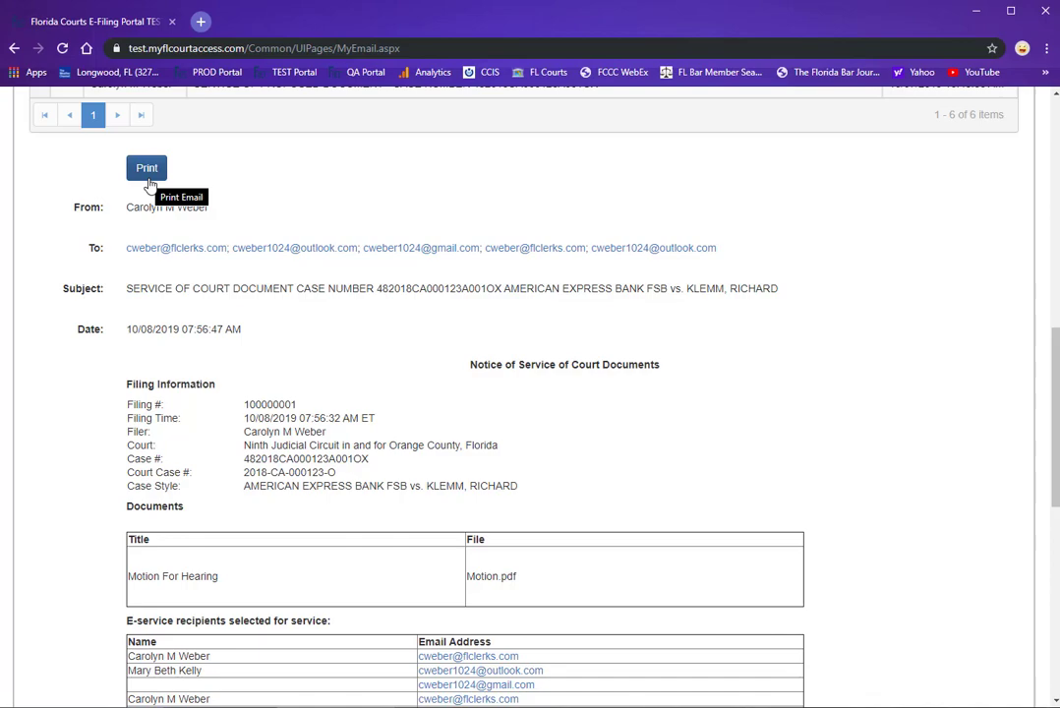
pyautogui.moveTo(841, 444)
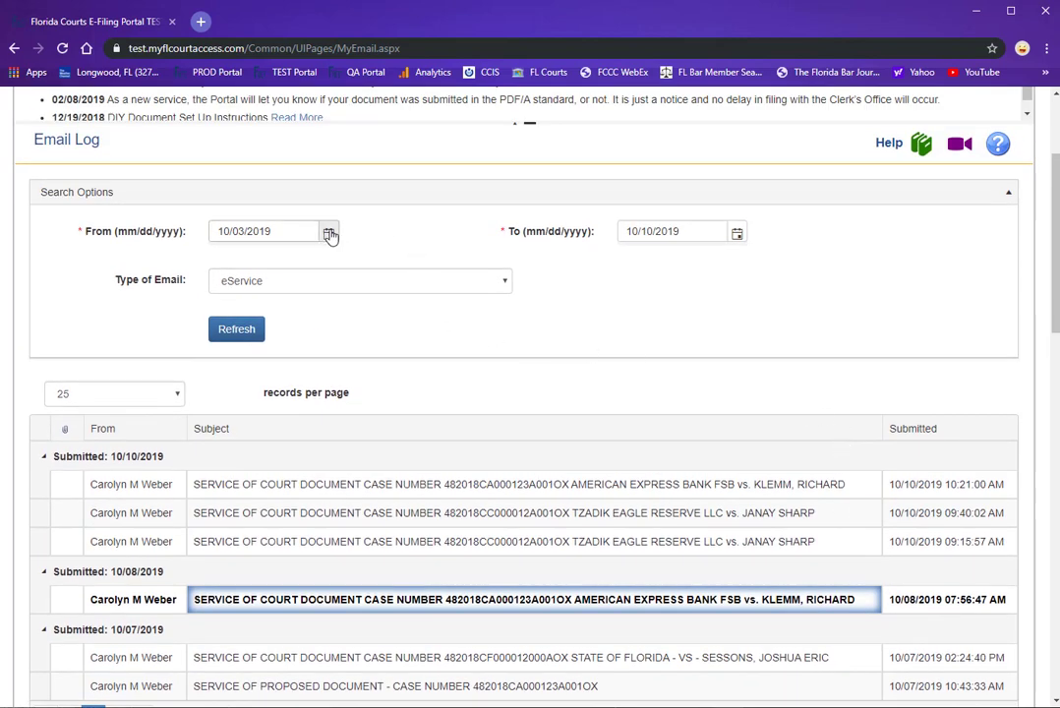
# Step: Set the From date to September 2, 2019 and filter to Corrected Filing Received emails
pyautogui.click(330, 231)
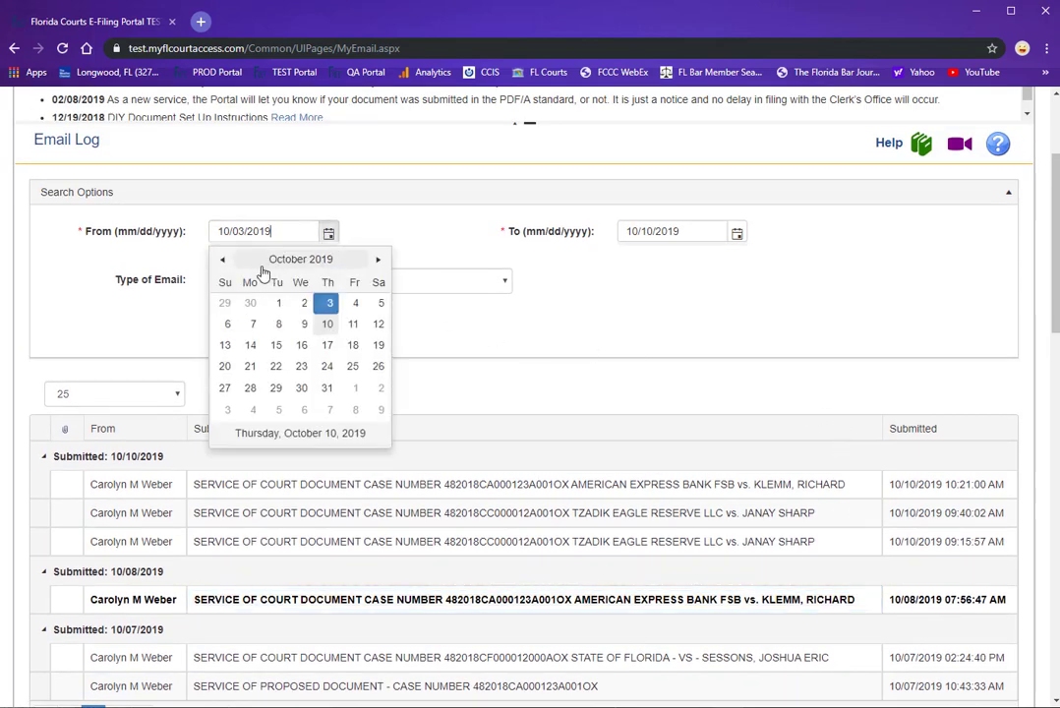
pyautogui.click(222, 258)
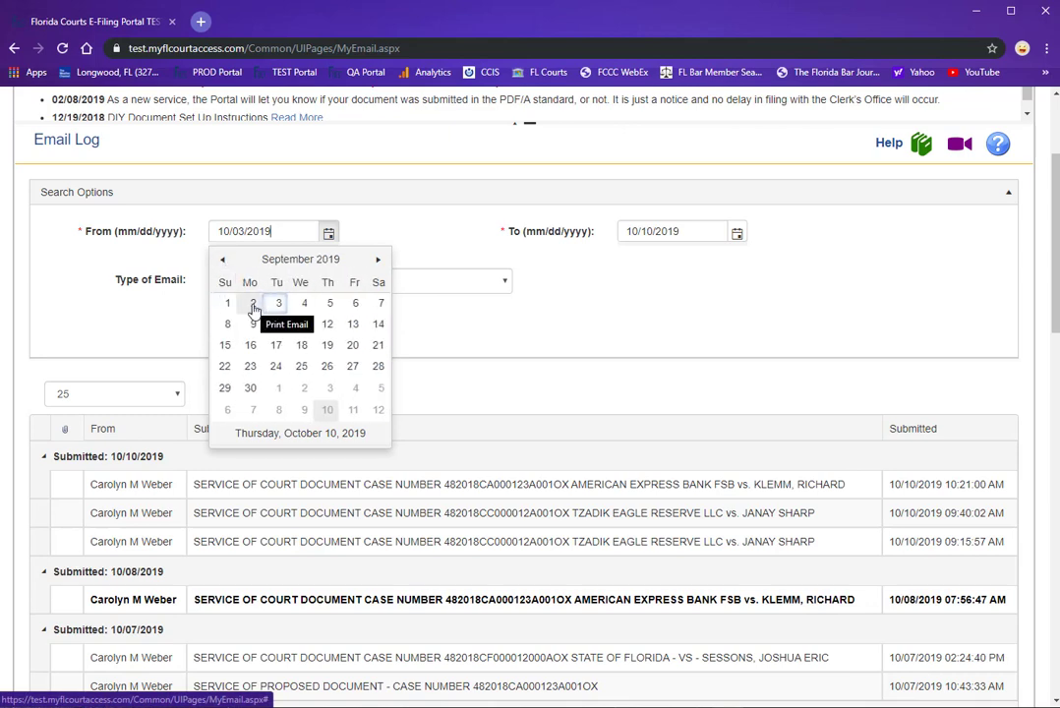
pyautogui.click(254, 303)
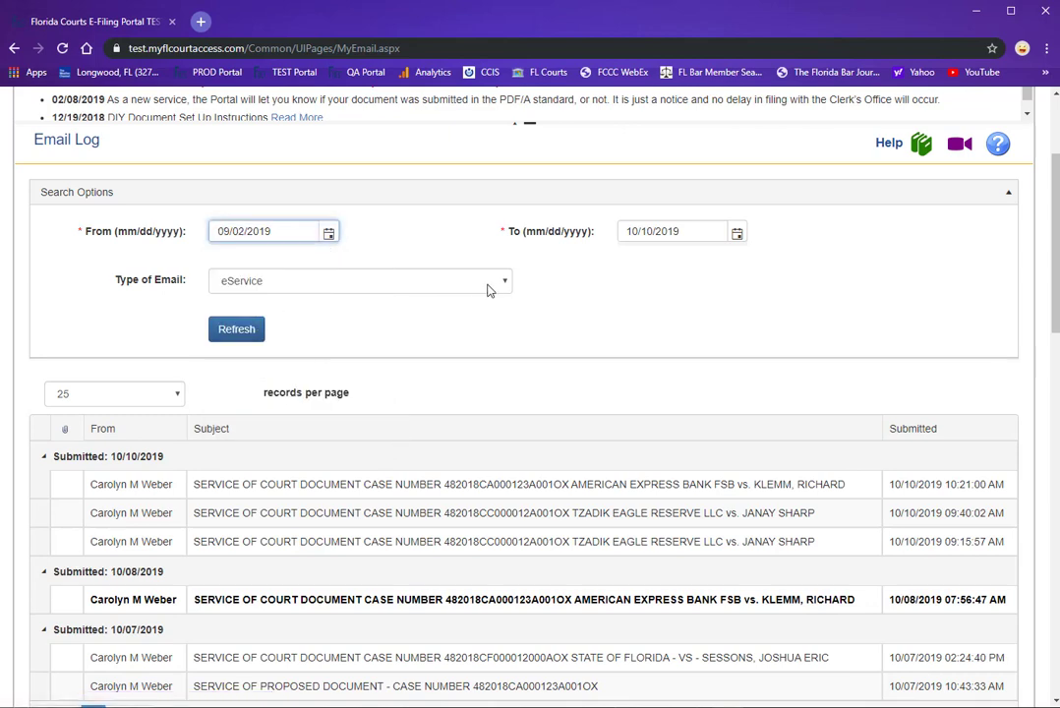
pyautogui.click(360, 281)
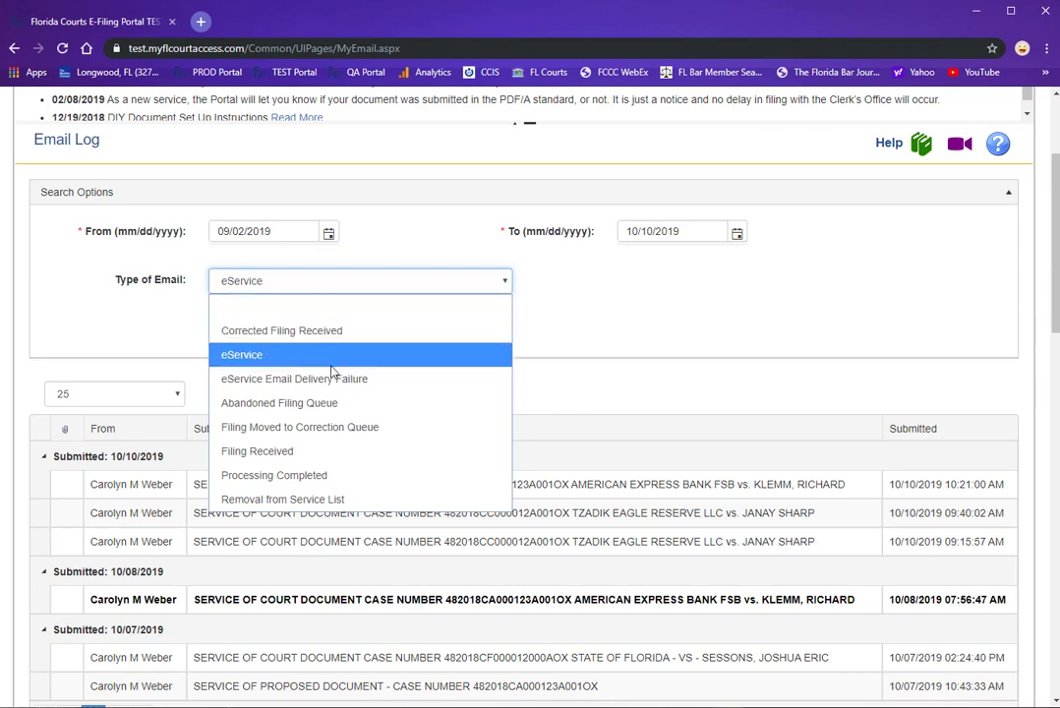
pyautogui.moveTo(312, 498)
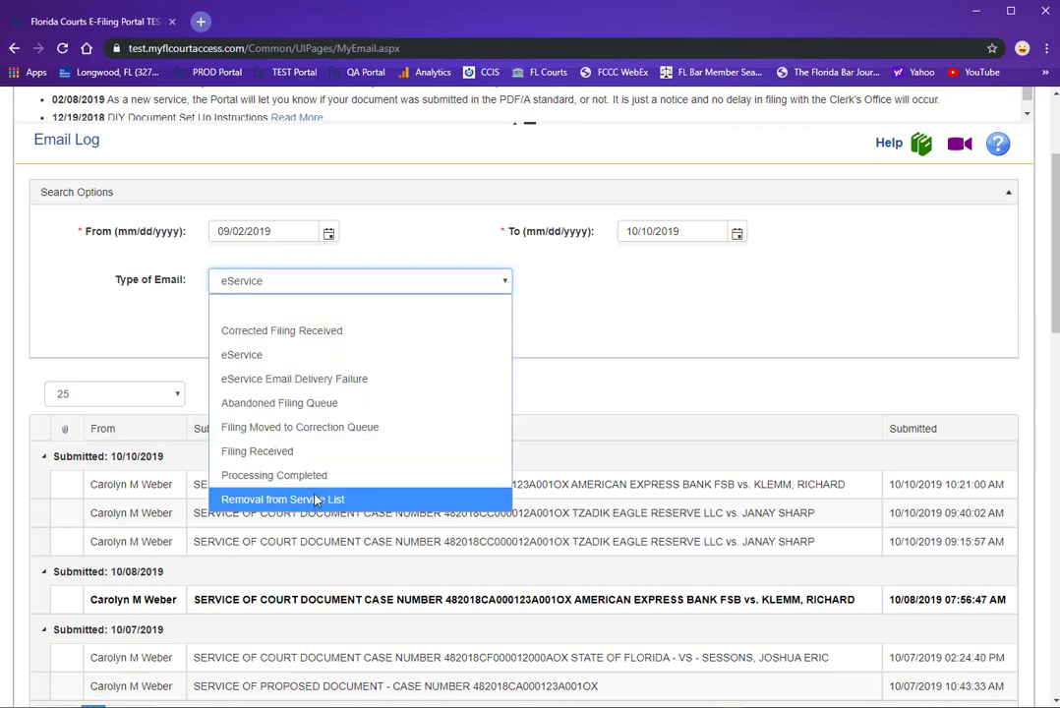
pyautogui.moveTo(279, 403)
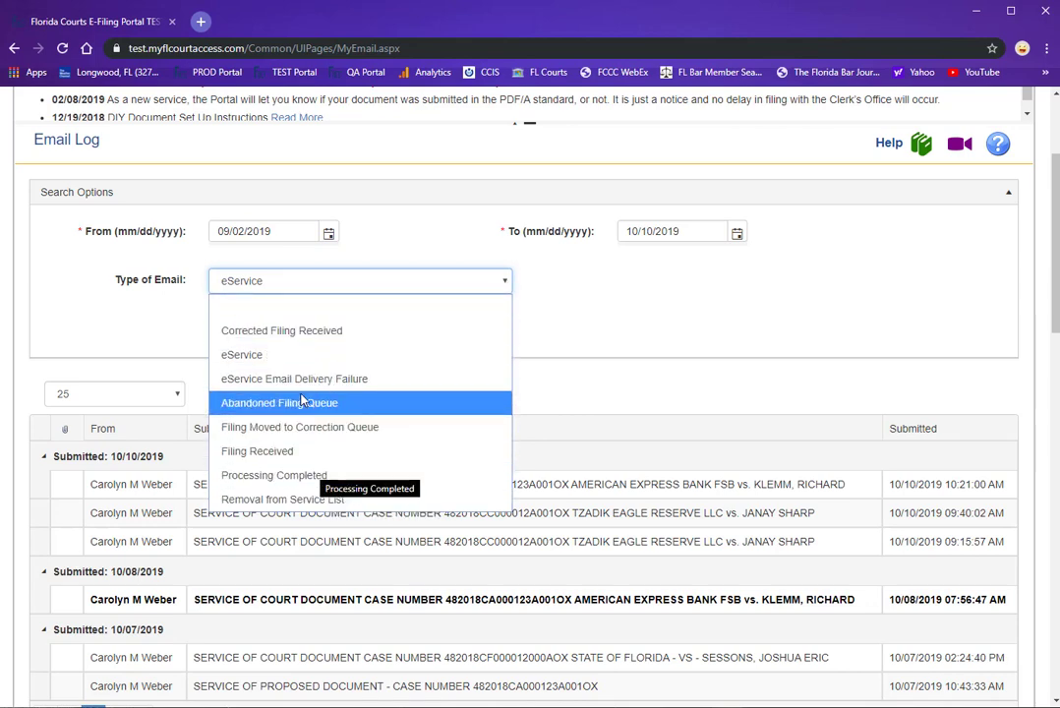
pyautogui.moveTo(282, 331)
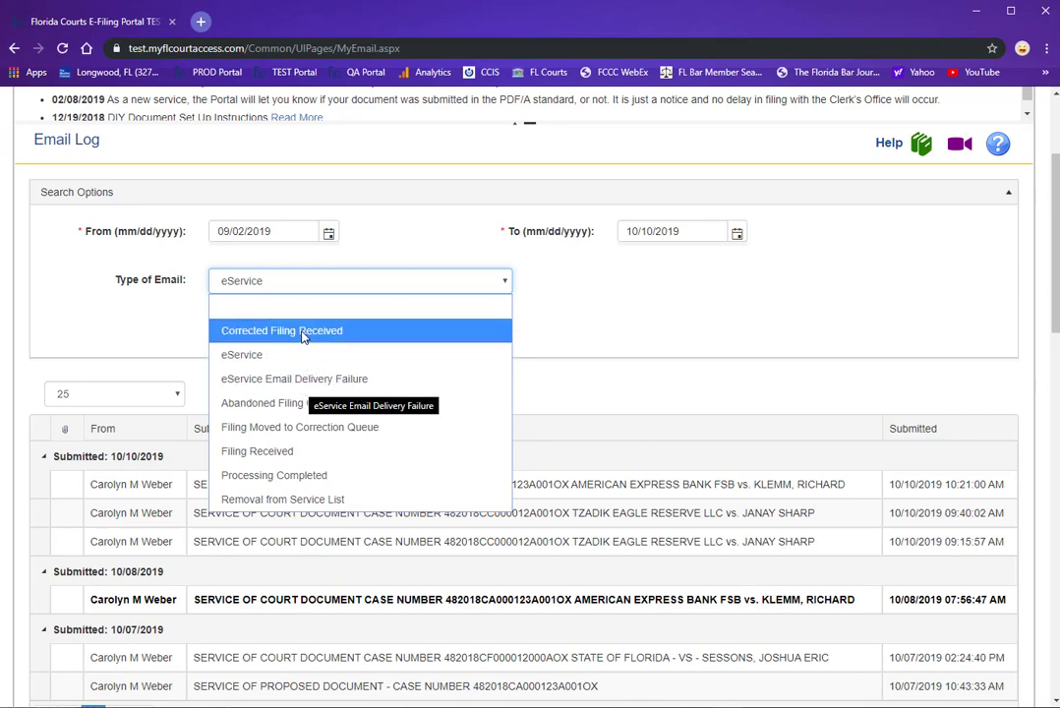
pyautogui.click(283, 331)
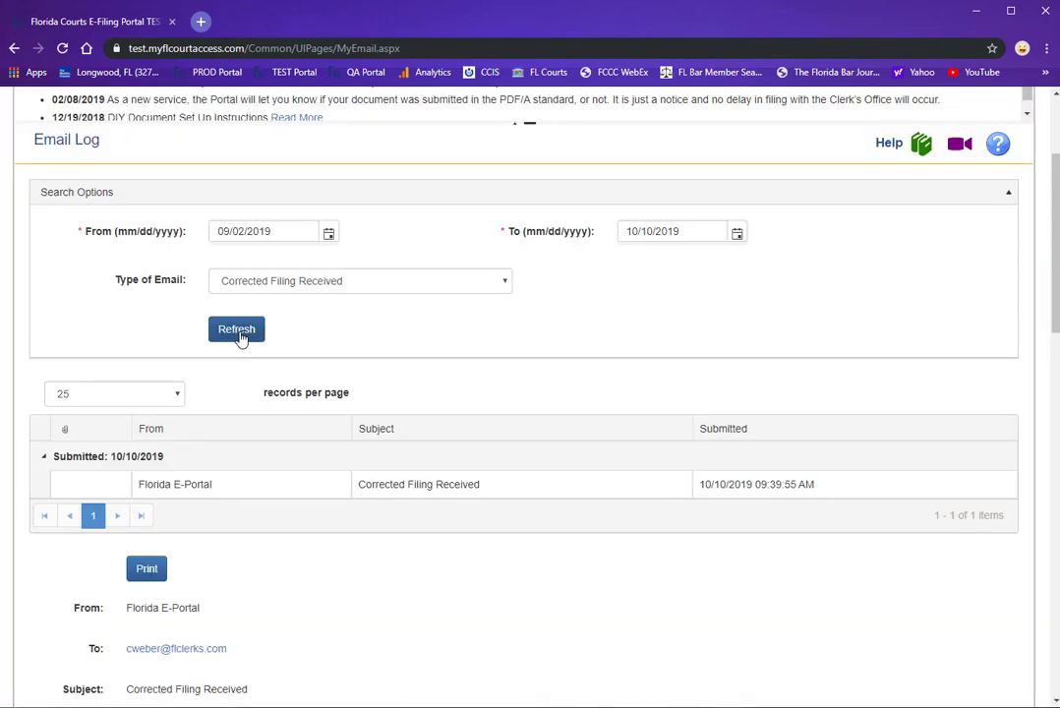
pyautogui.moveTo(631, 499)
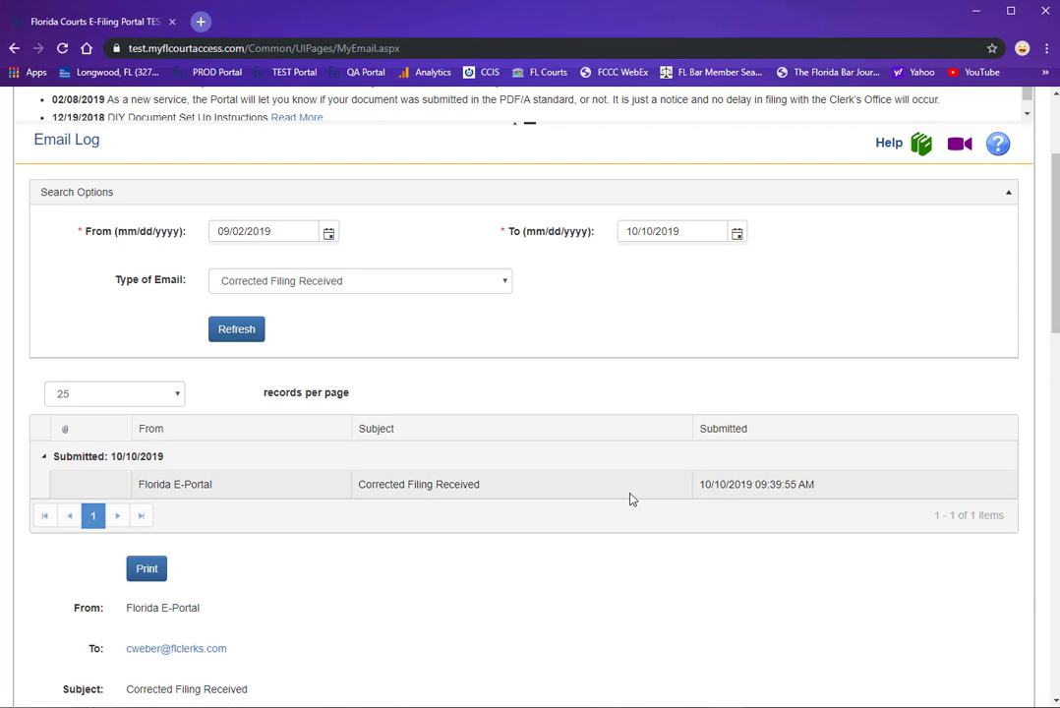
pyautogui.moveTo(211, 297)
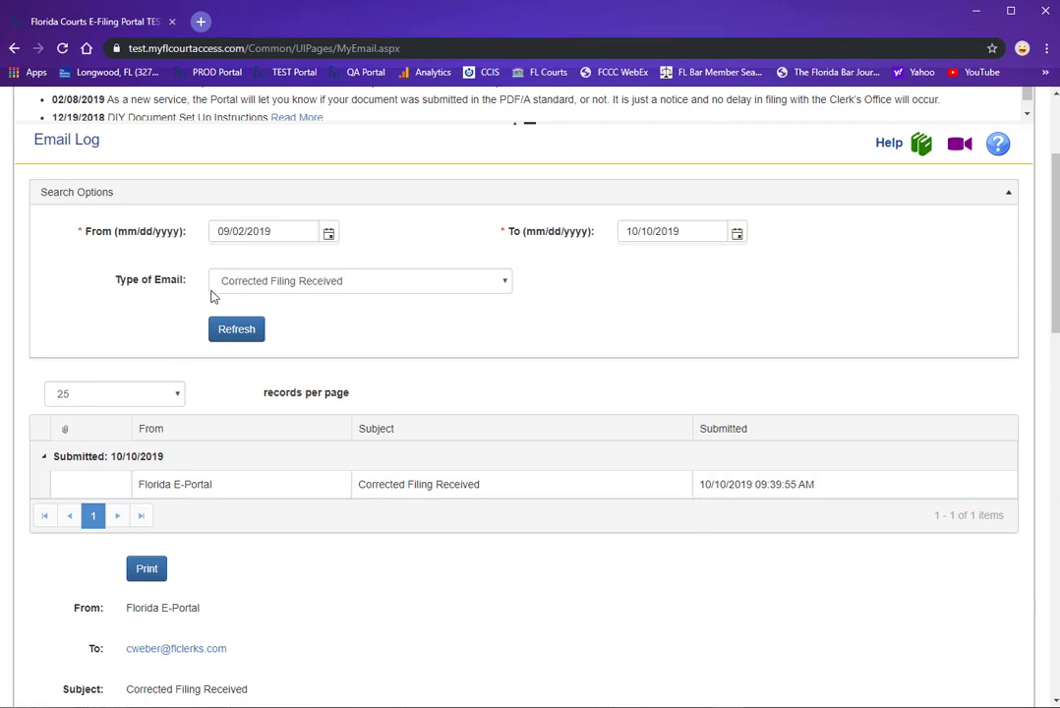
pyautogui.moveTo(837, 287)
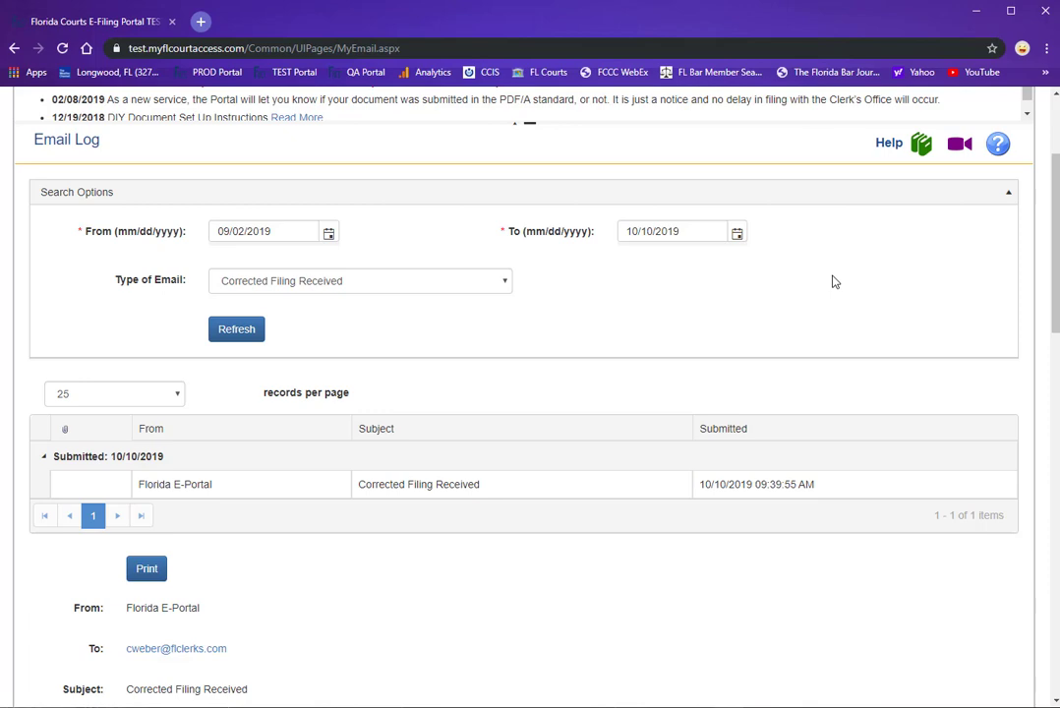
pyautogui.scroll(-3)
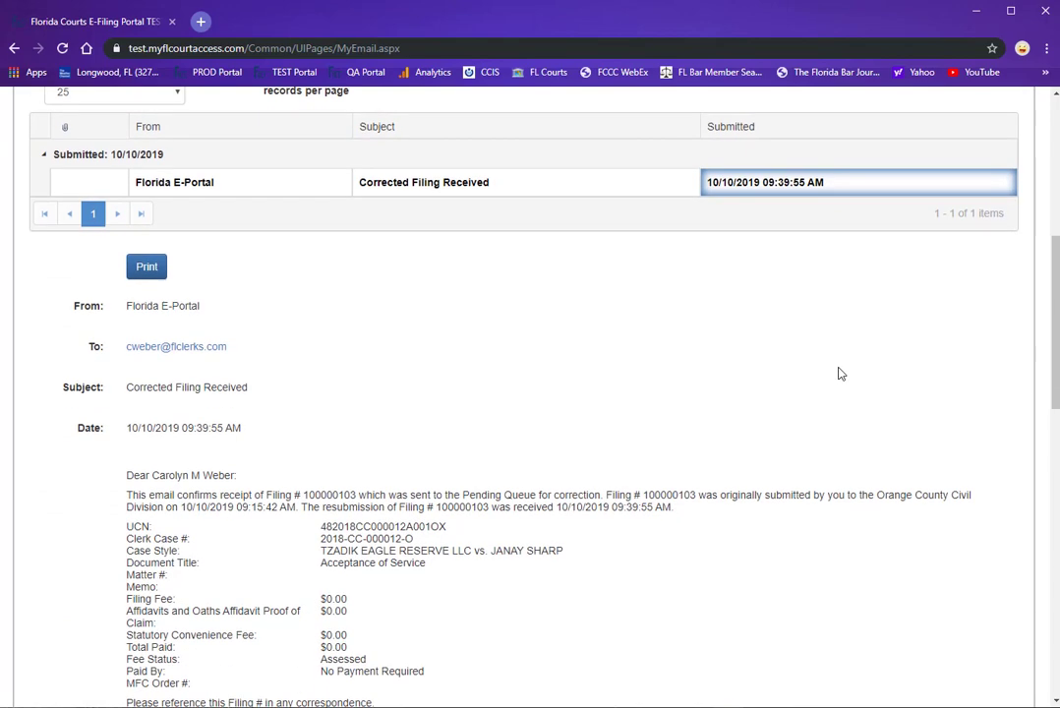
pyautogui.scroll(-3)
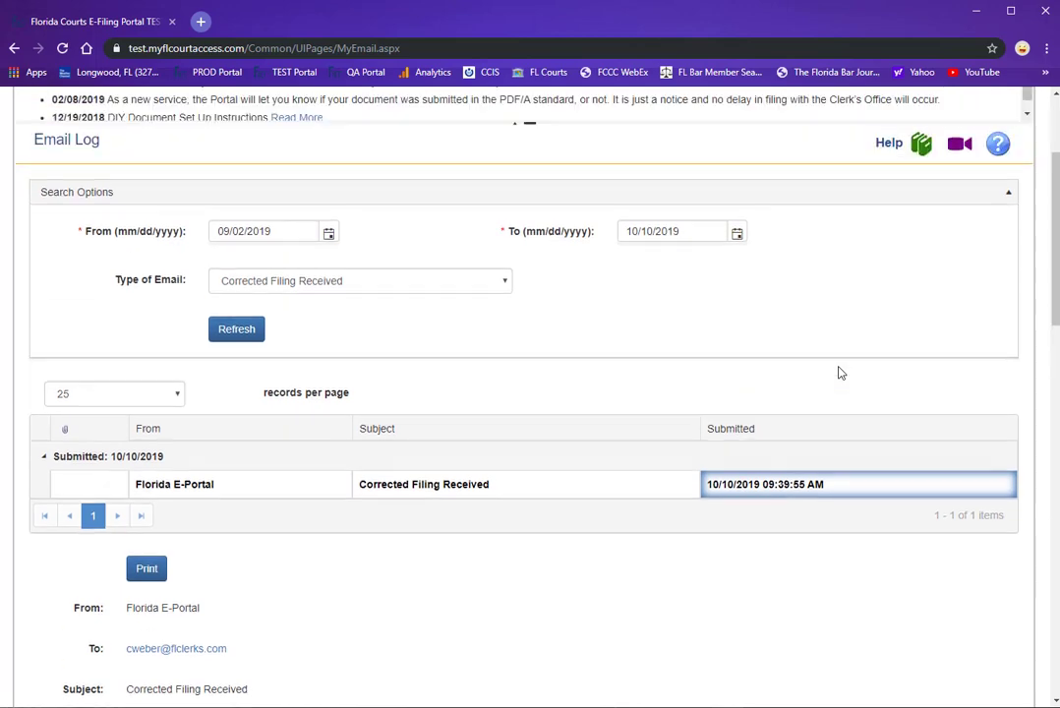
pyautogui.scroll(3)
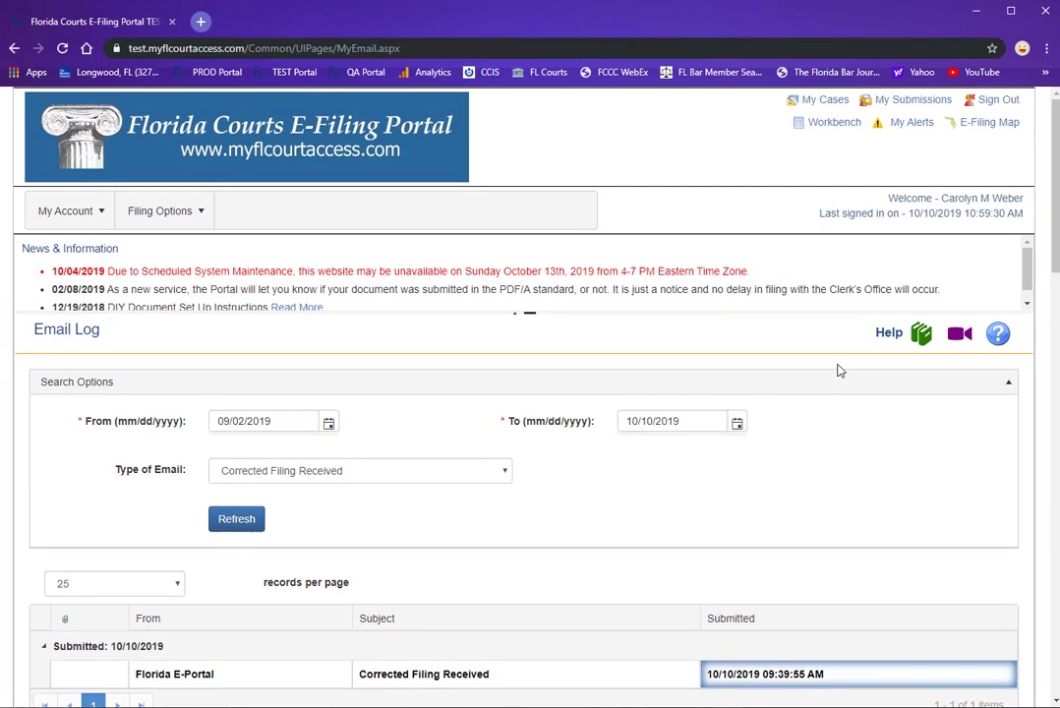
pyautogui.moveTo(942, 476)
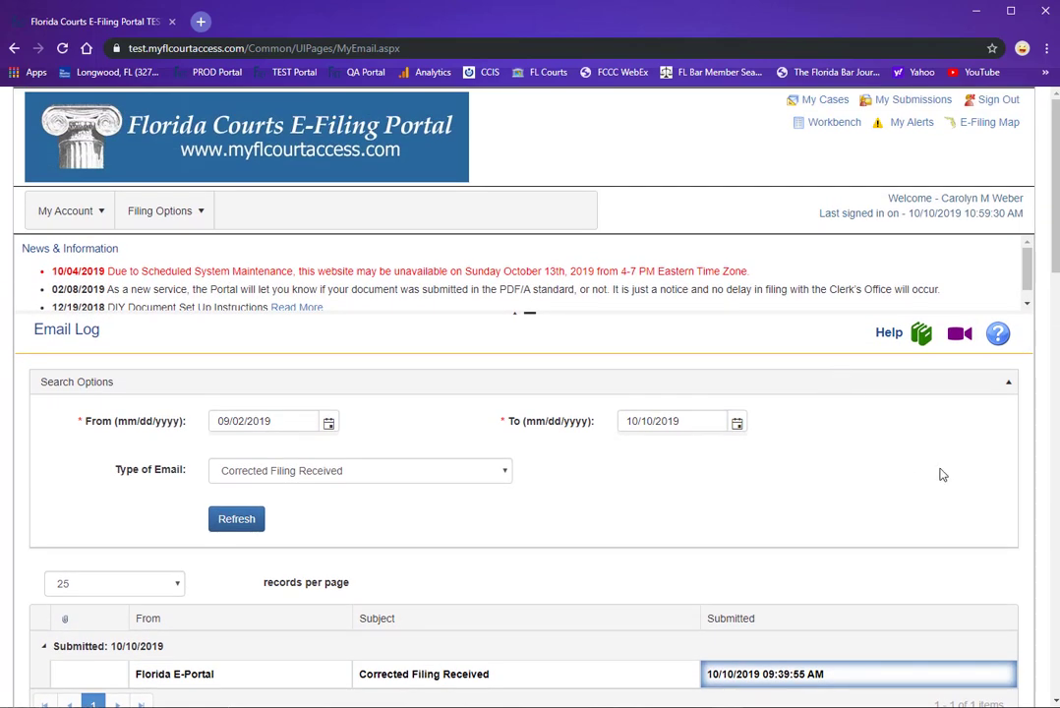
pyautogui.moveTo(839, 470)
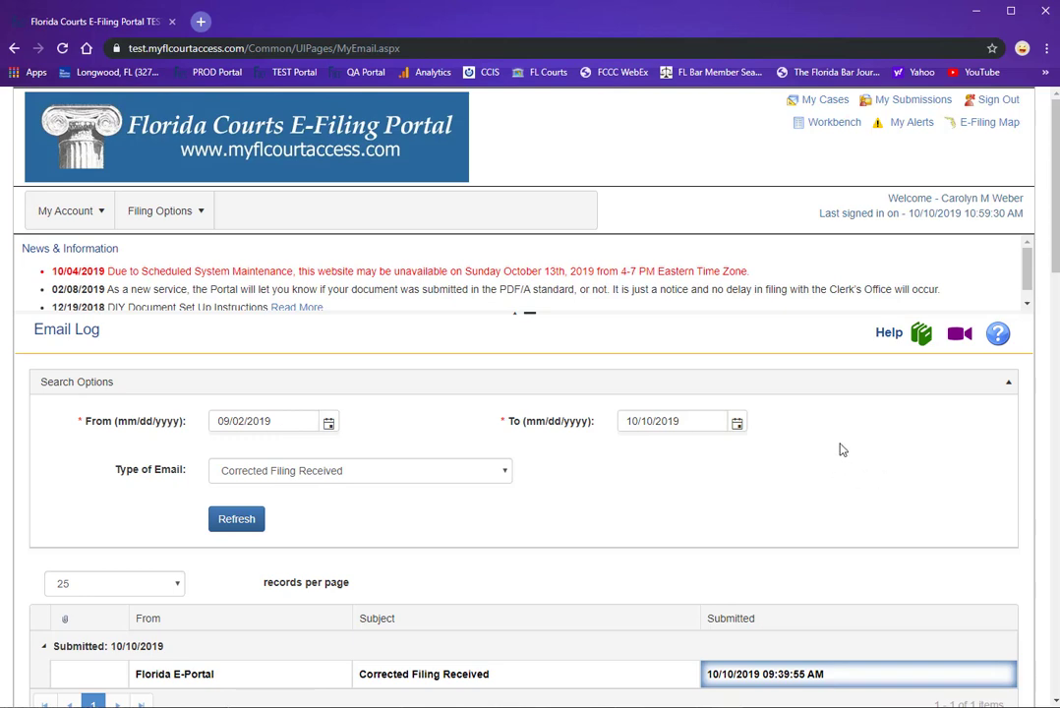
pyautogui.moveTo(65, 210)
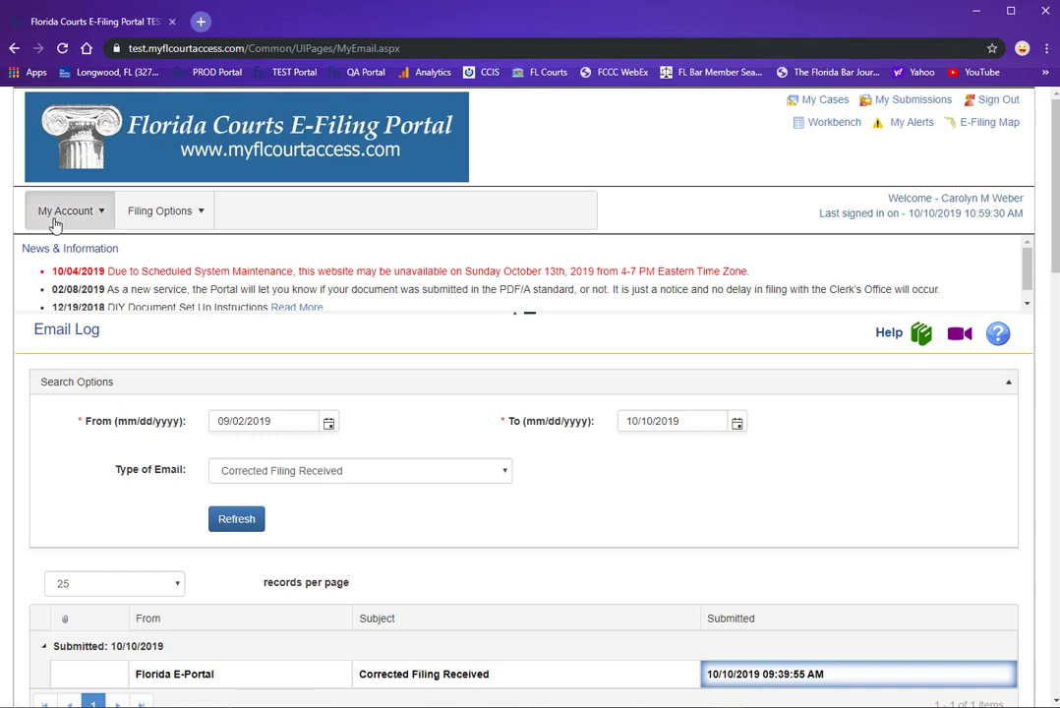
# Step: Reopen Email Log from My Account, clearing the email type and restoring default dates
pyautogui.click(66, 211)
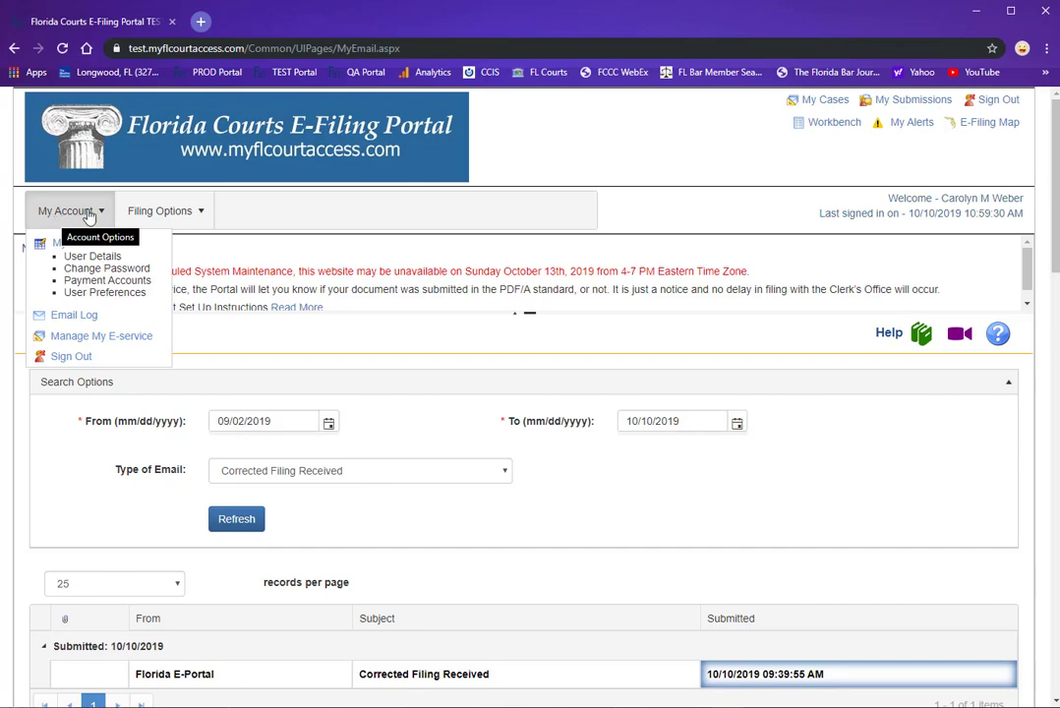
pyautogui.moveTo(74, 315)
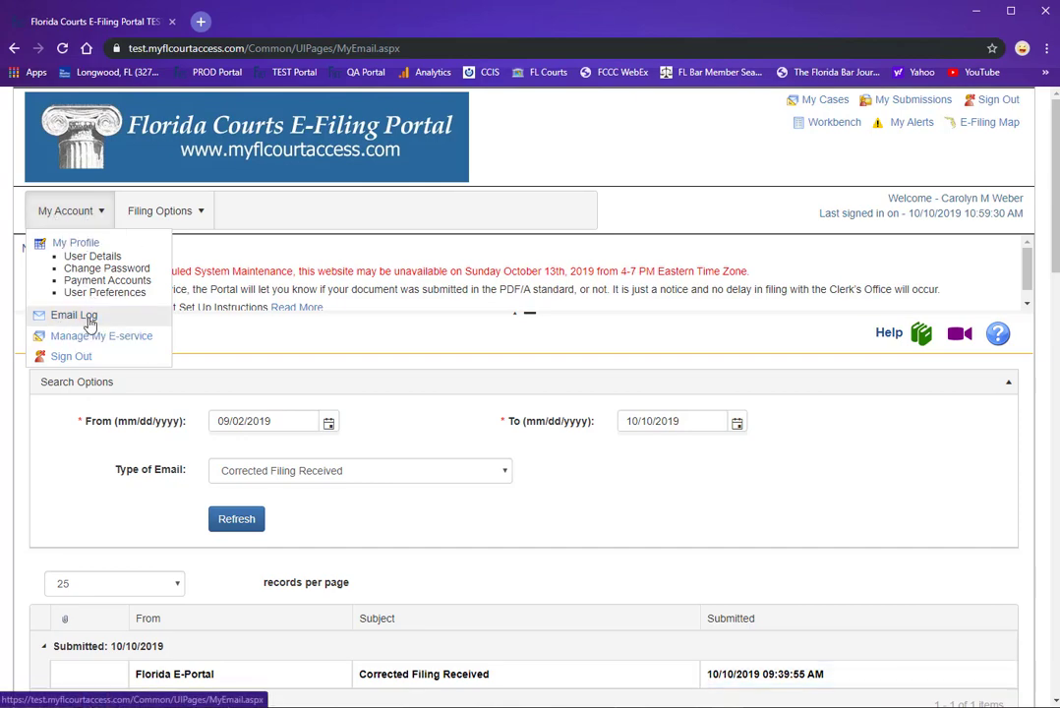
pyautogui.click(74, 315)
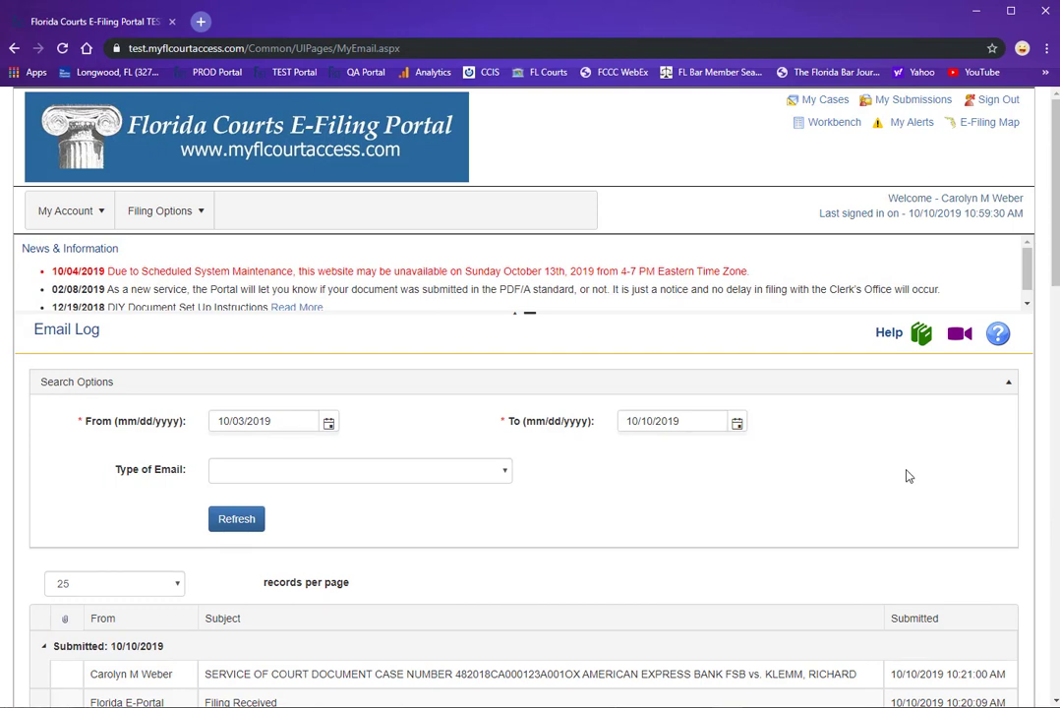
pyautogui.moveTo(999, 373)
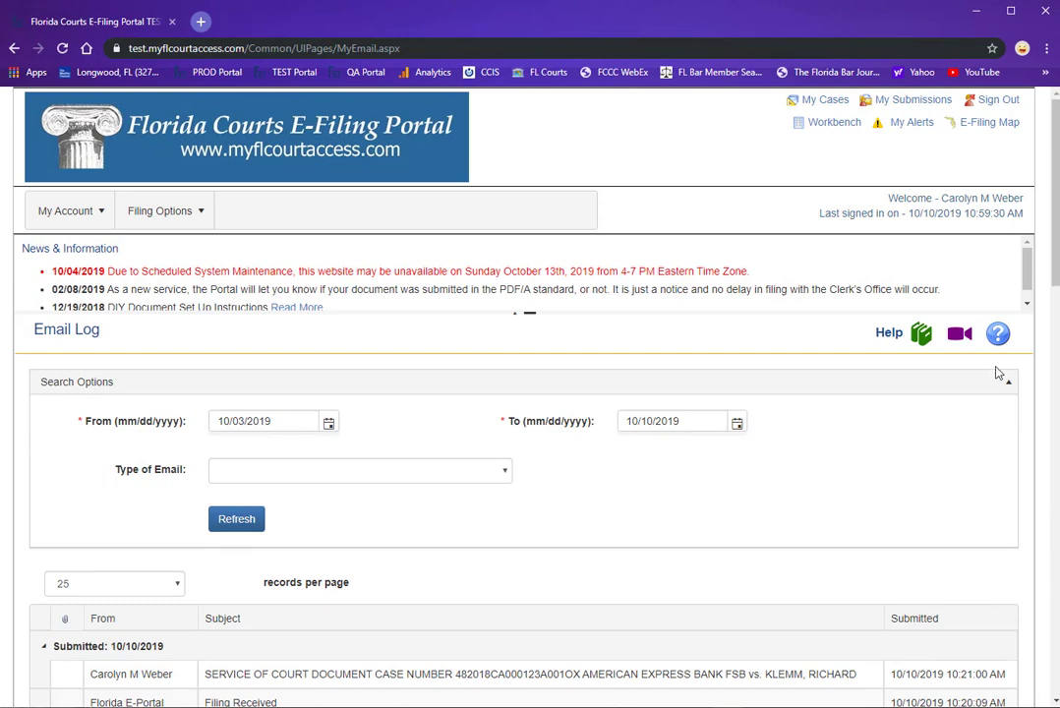